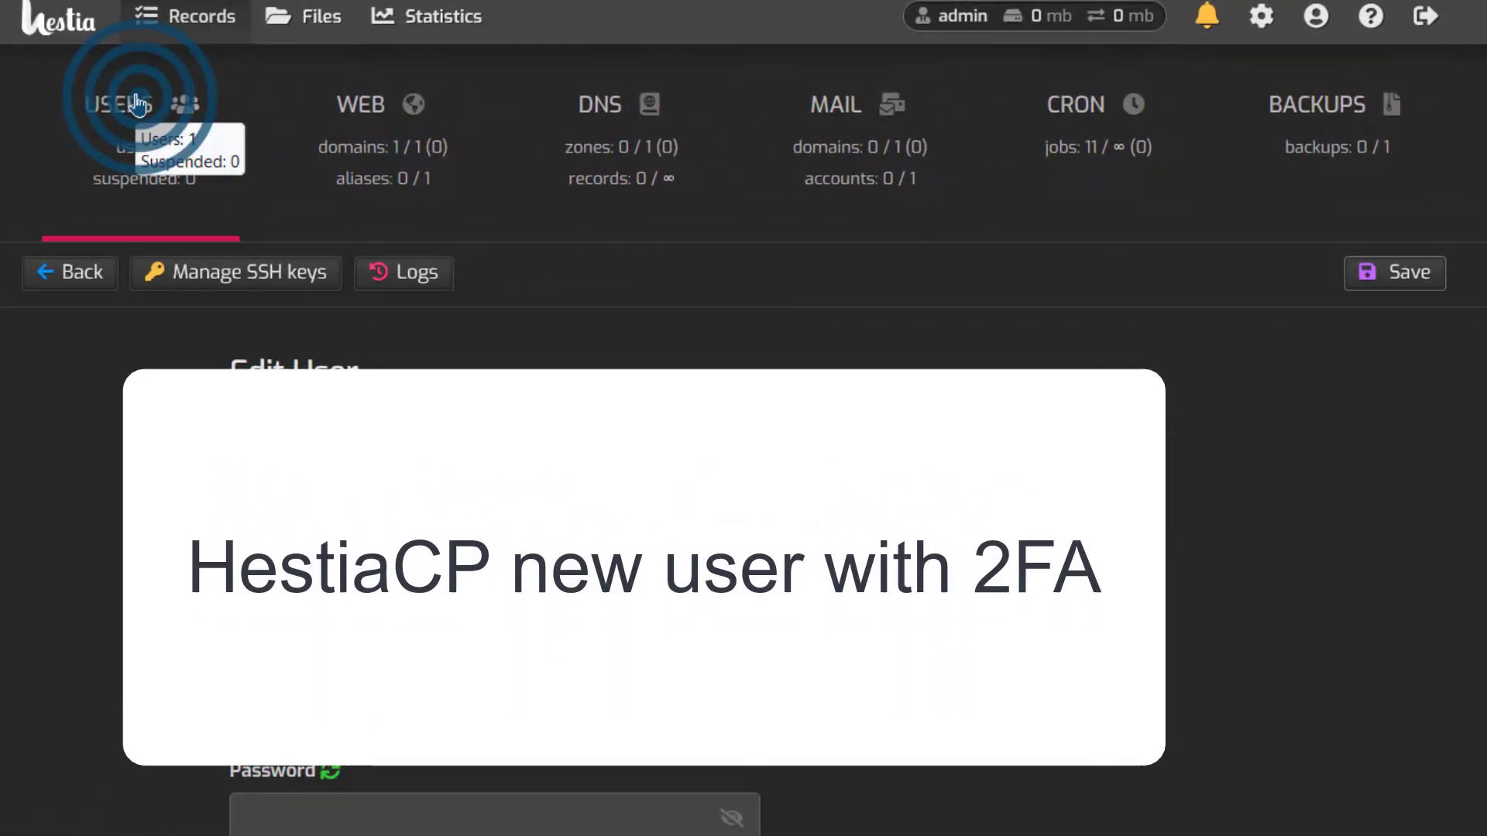
# Start a new user with username admin2, name Sys Admin and an email address
pyautogui.click(68, 272)
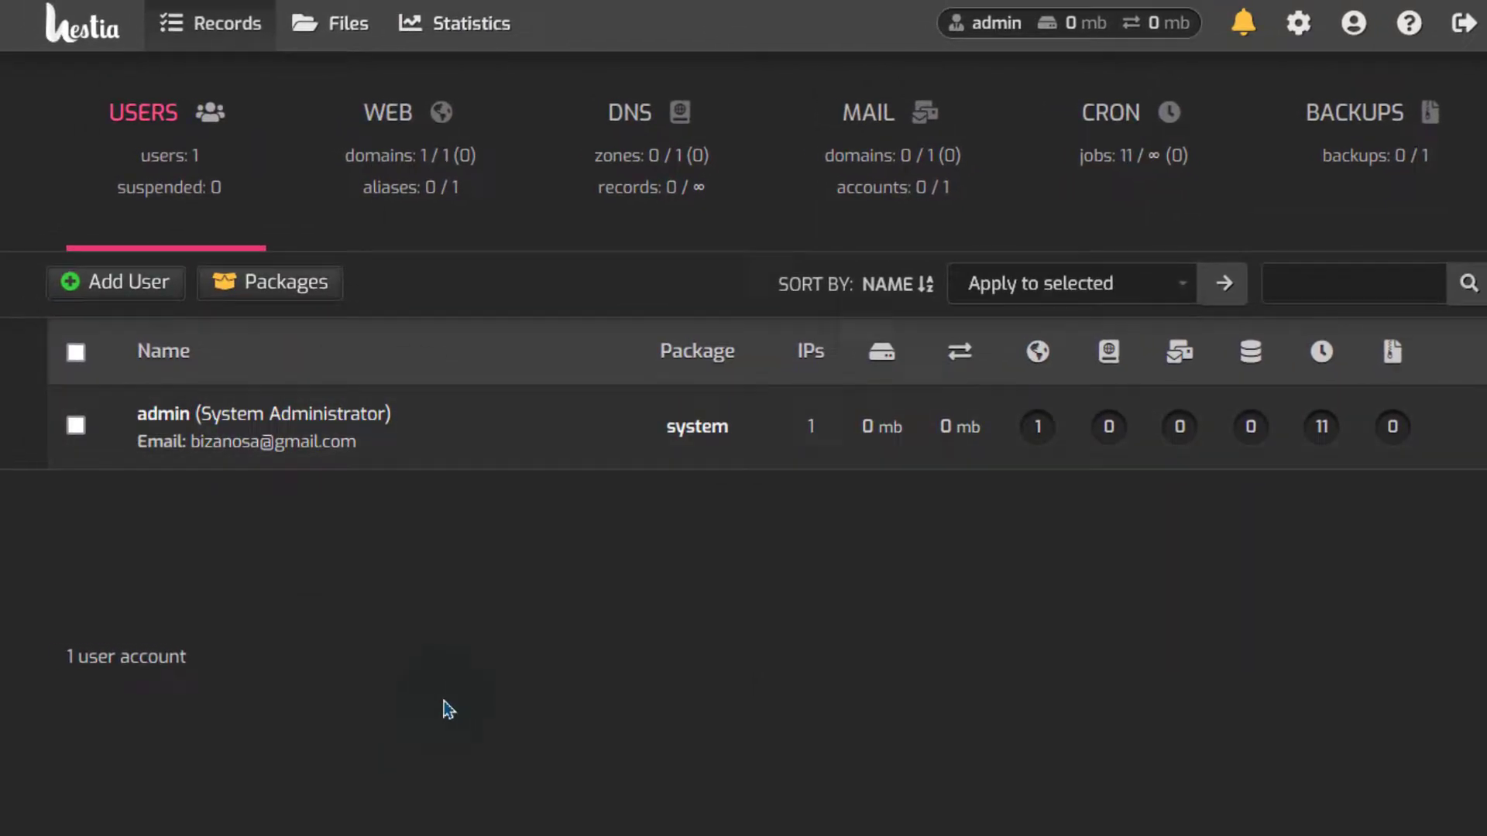
pyautogui.moveTo(128, 283)
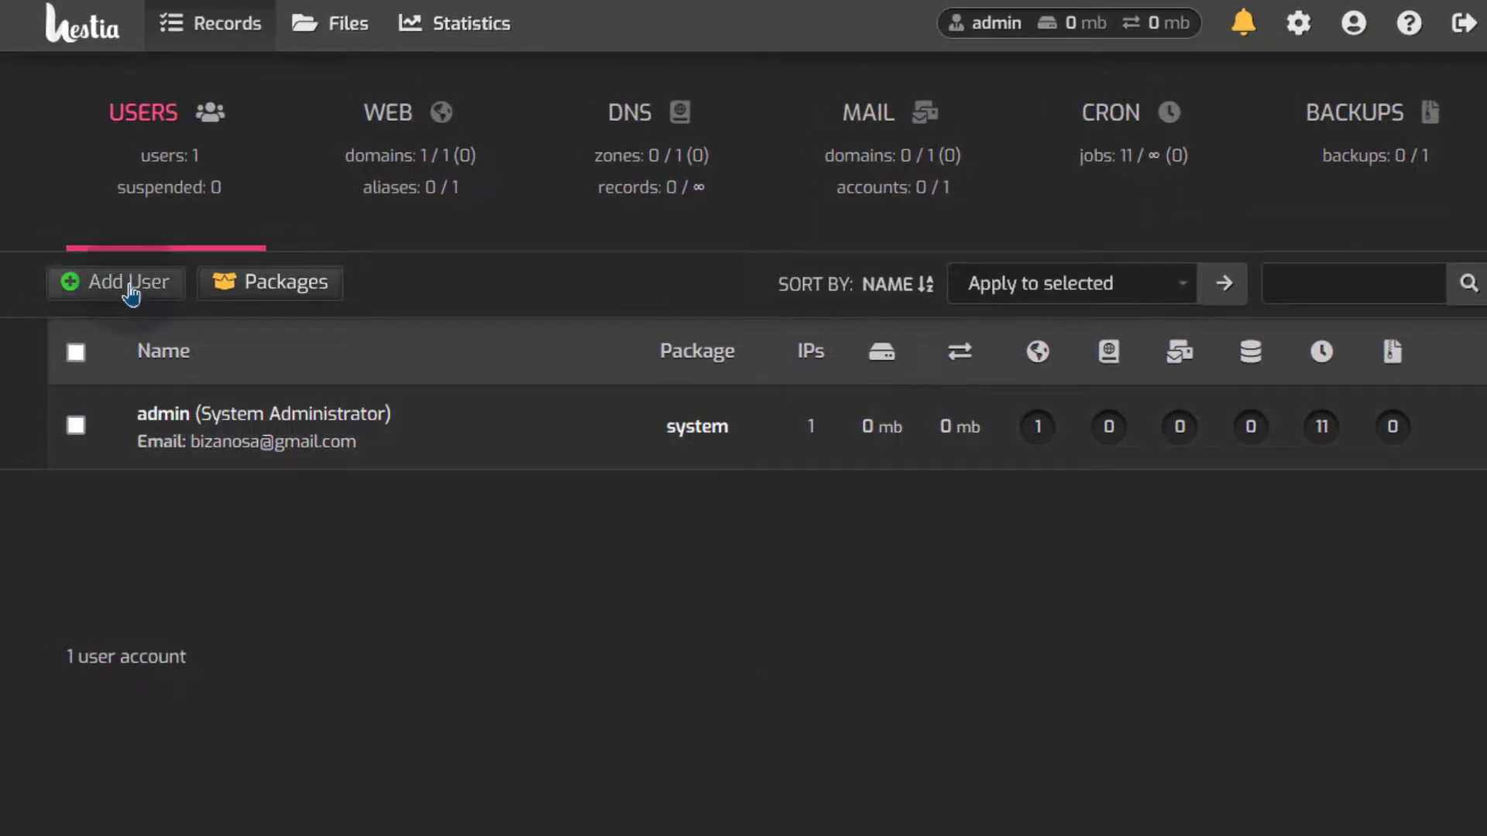
pyautogui.click(115, 283)
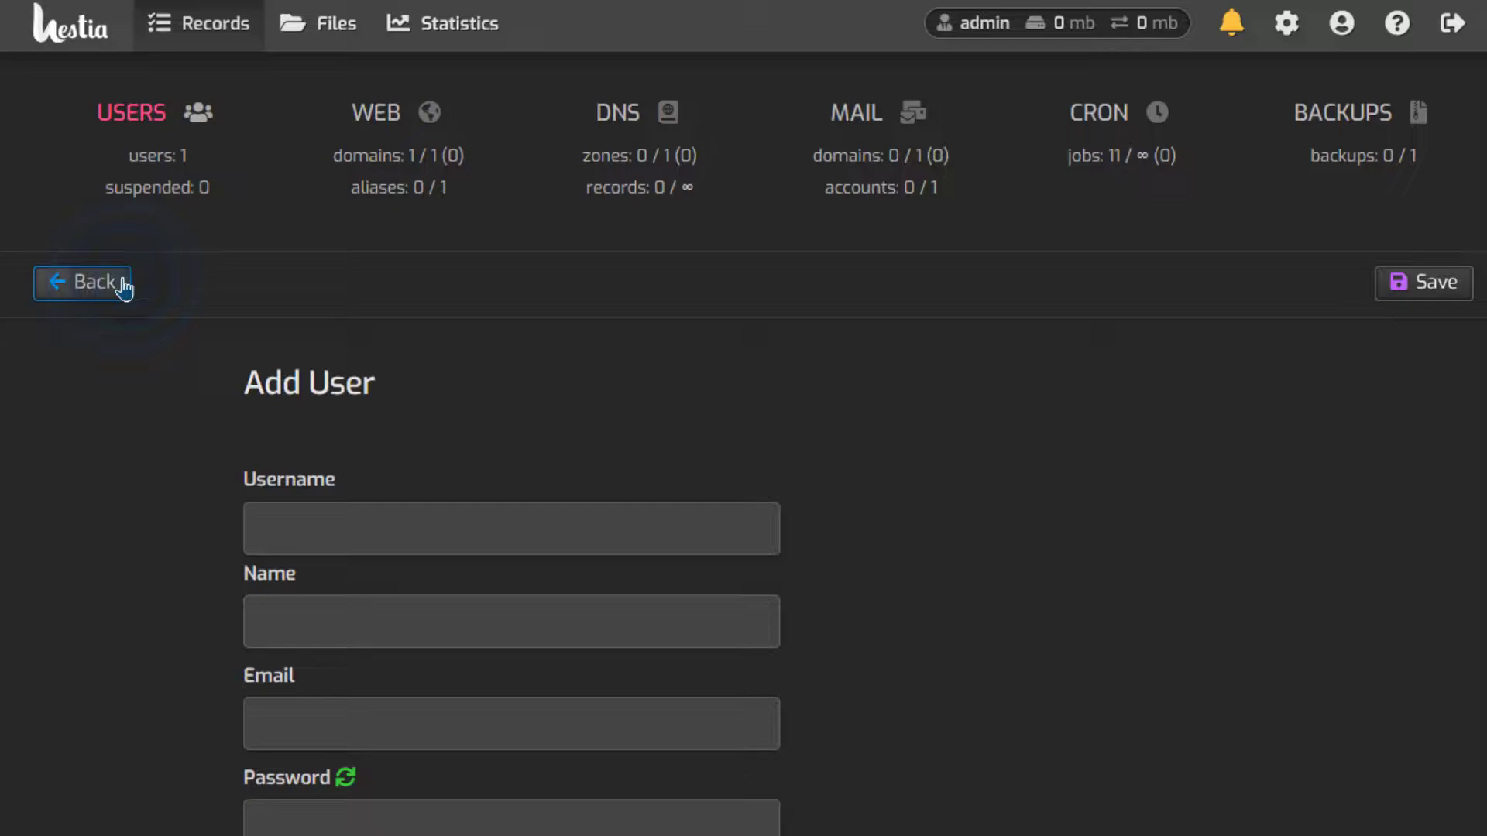
pyautogui.scroll(-3)
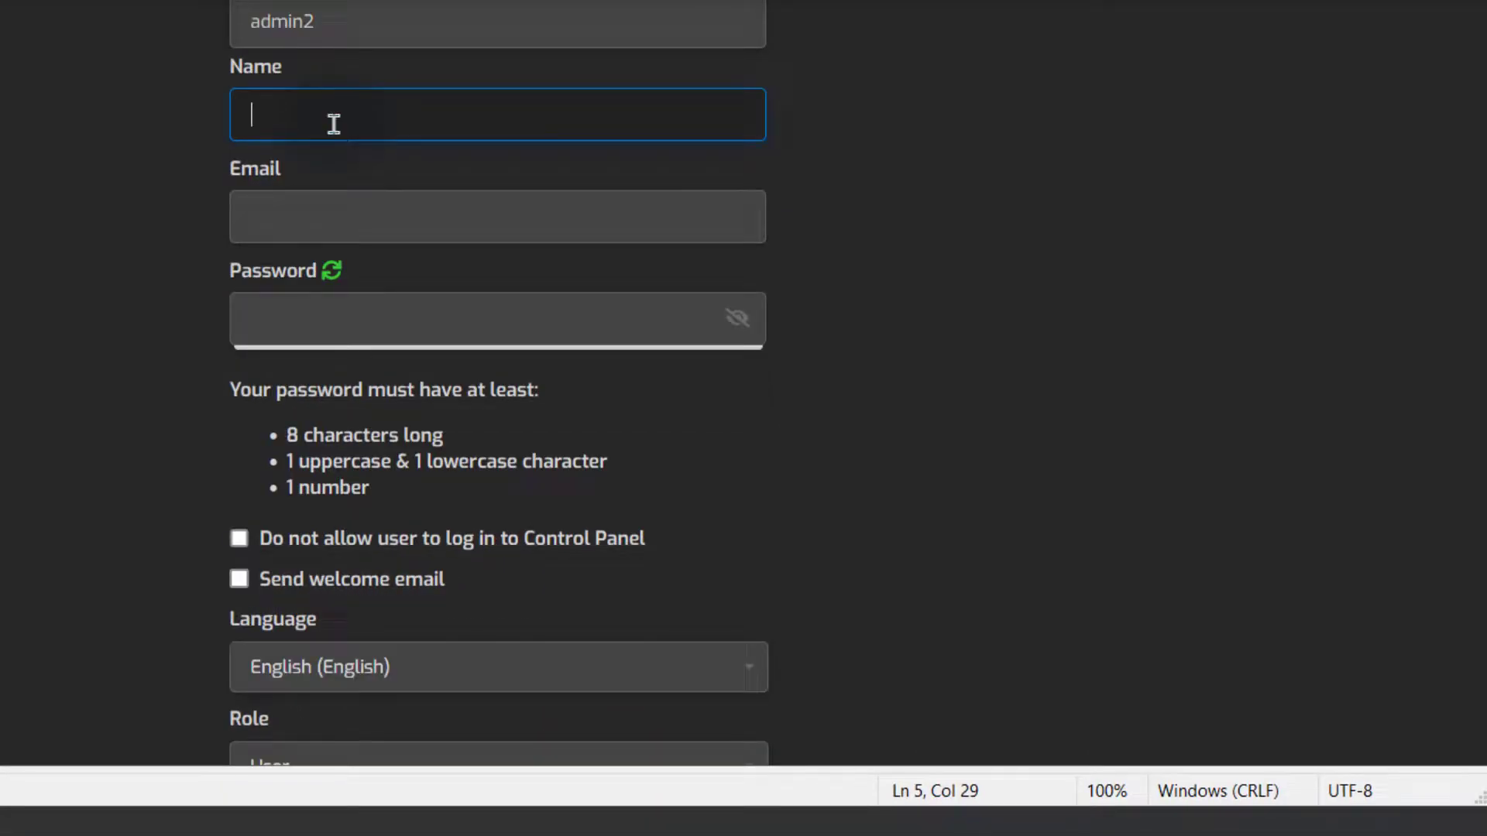
pyautogui.write('Sys Admin')
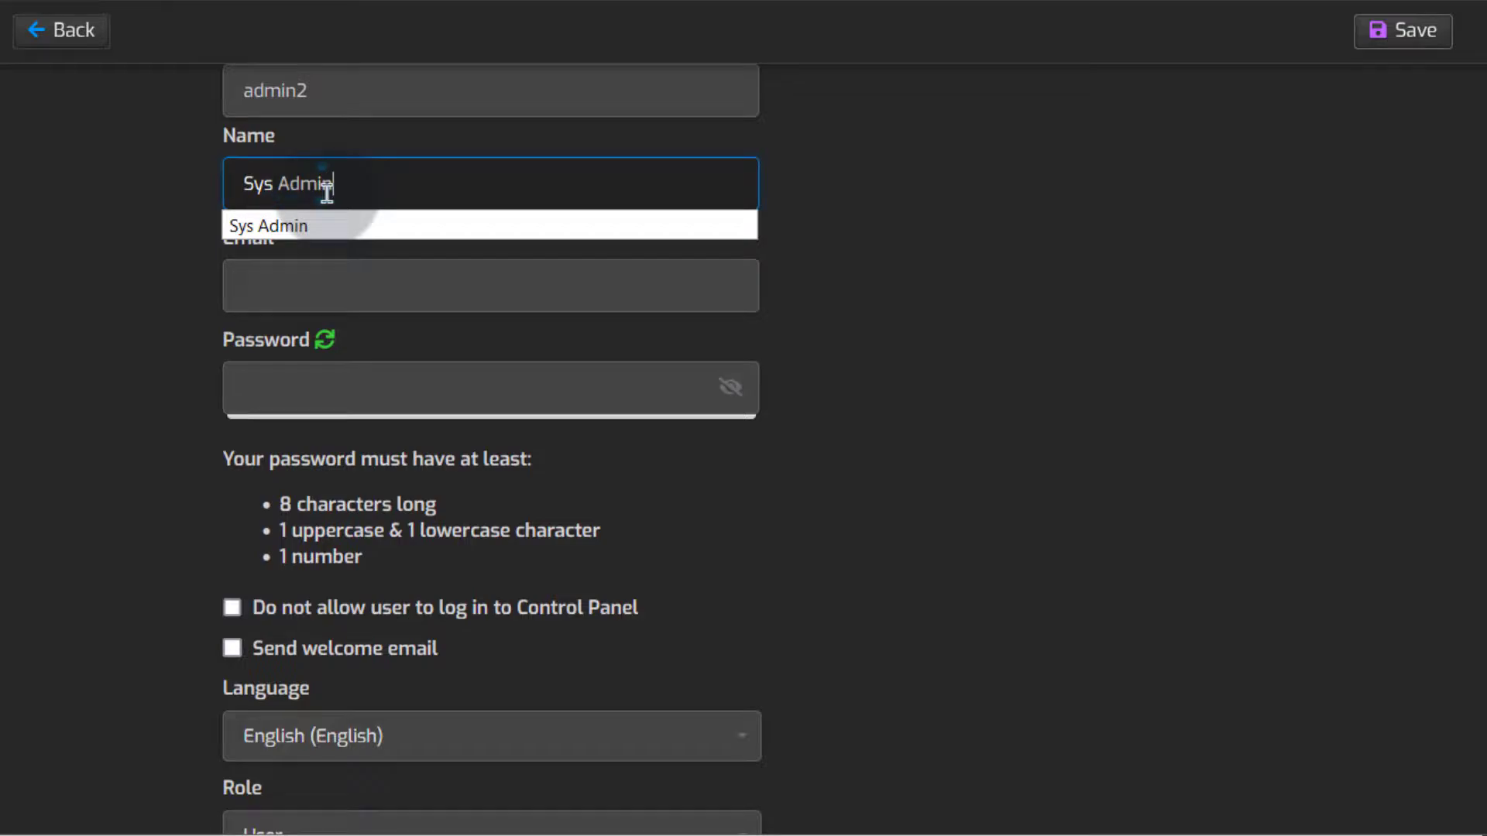
pyautogui.scroll(-3)
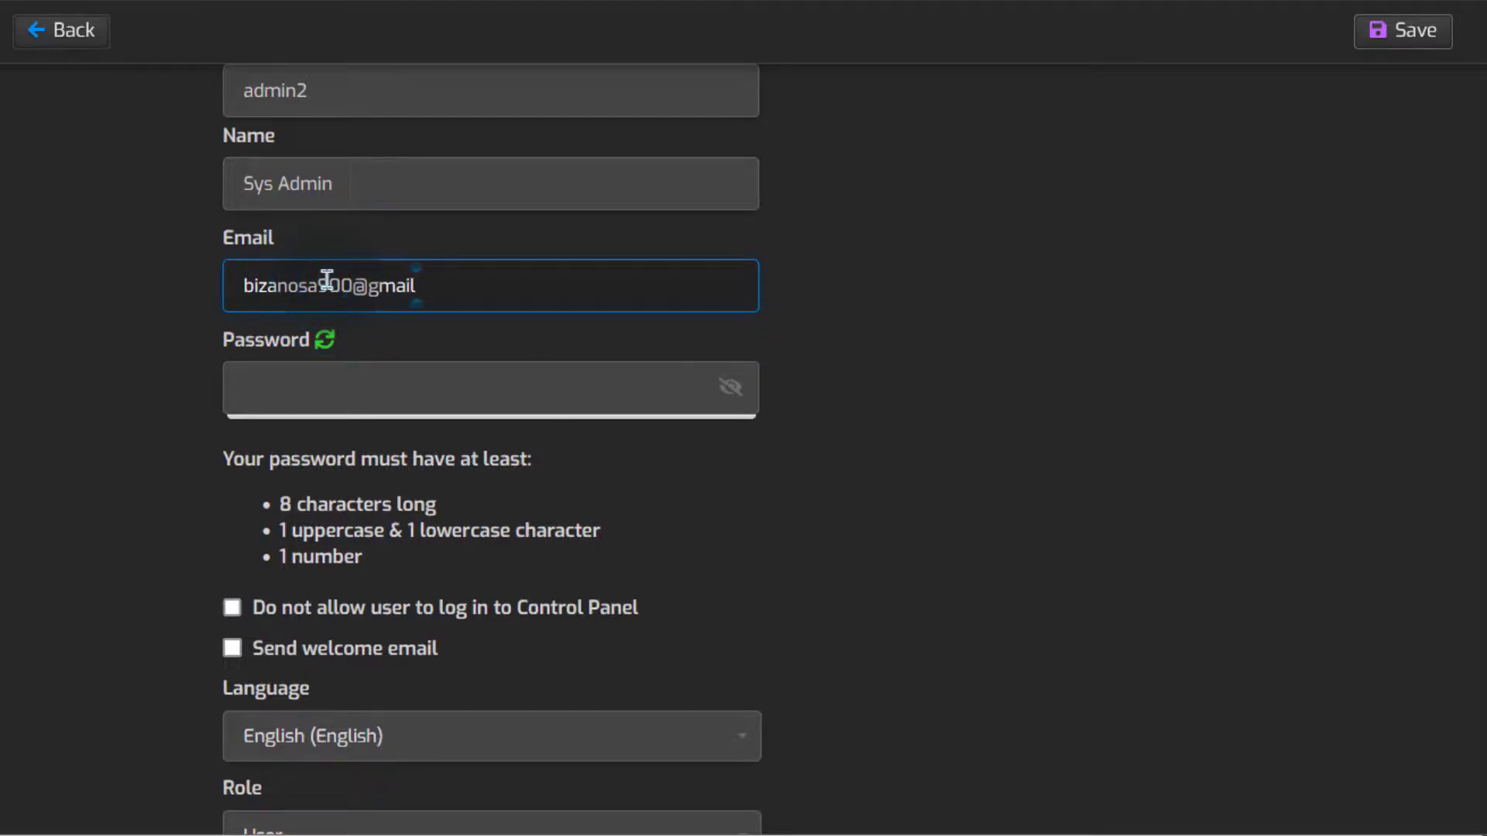
pyautogui.write('.com')
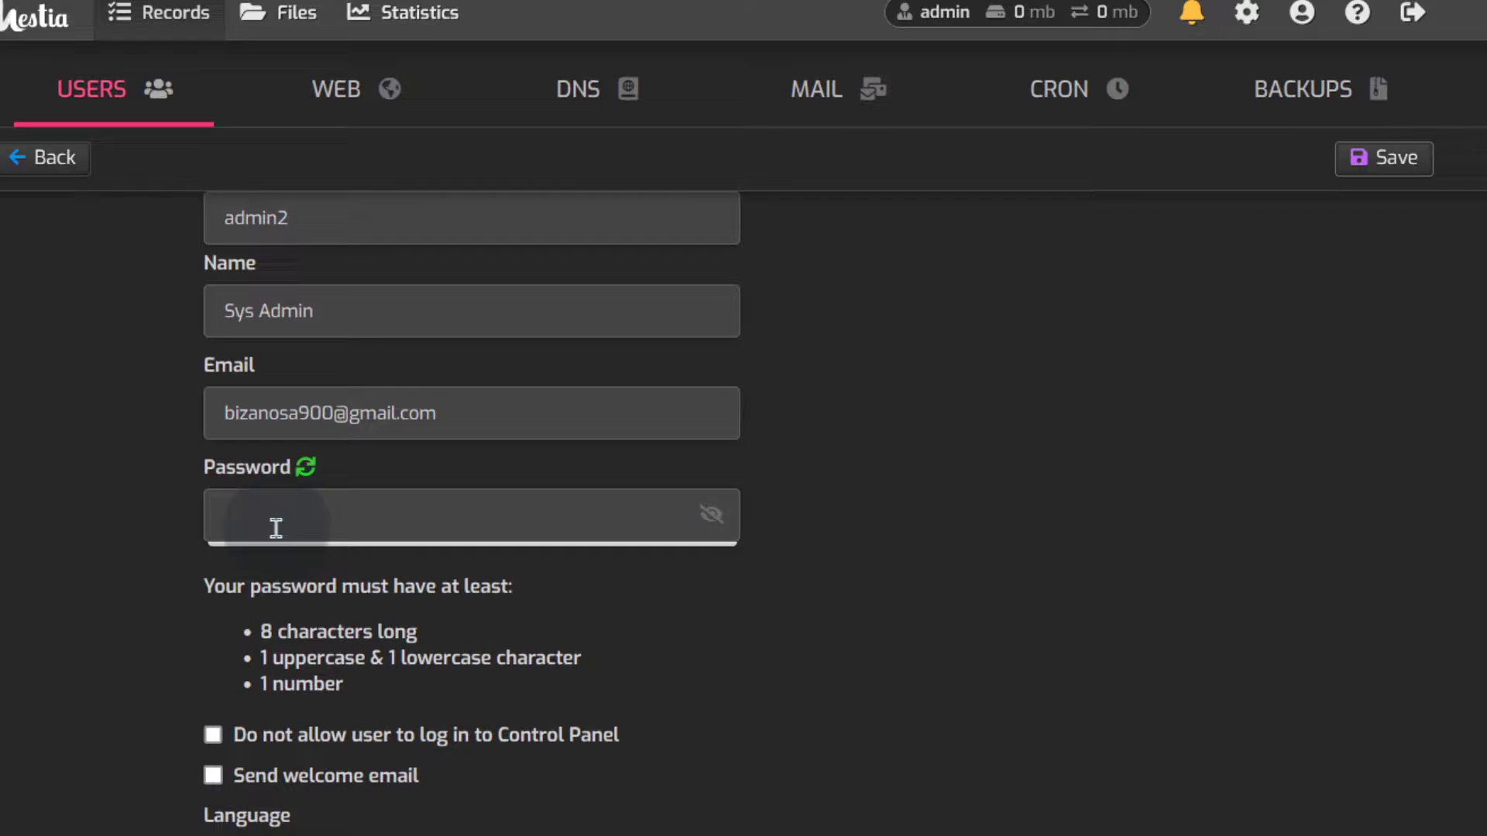
pyautogui.rightClick(275, 528)
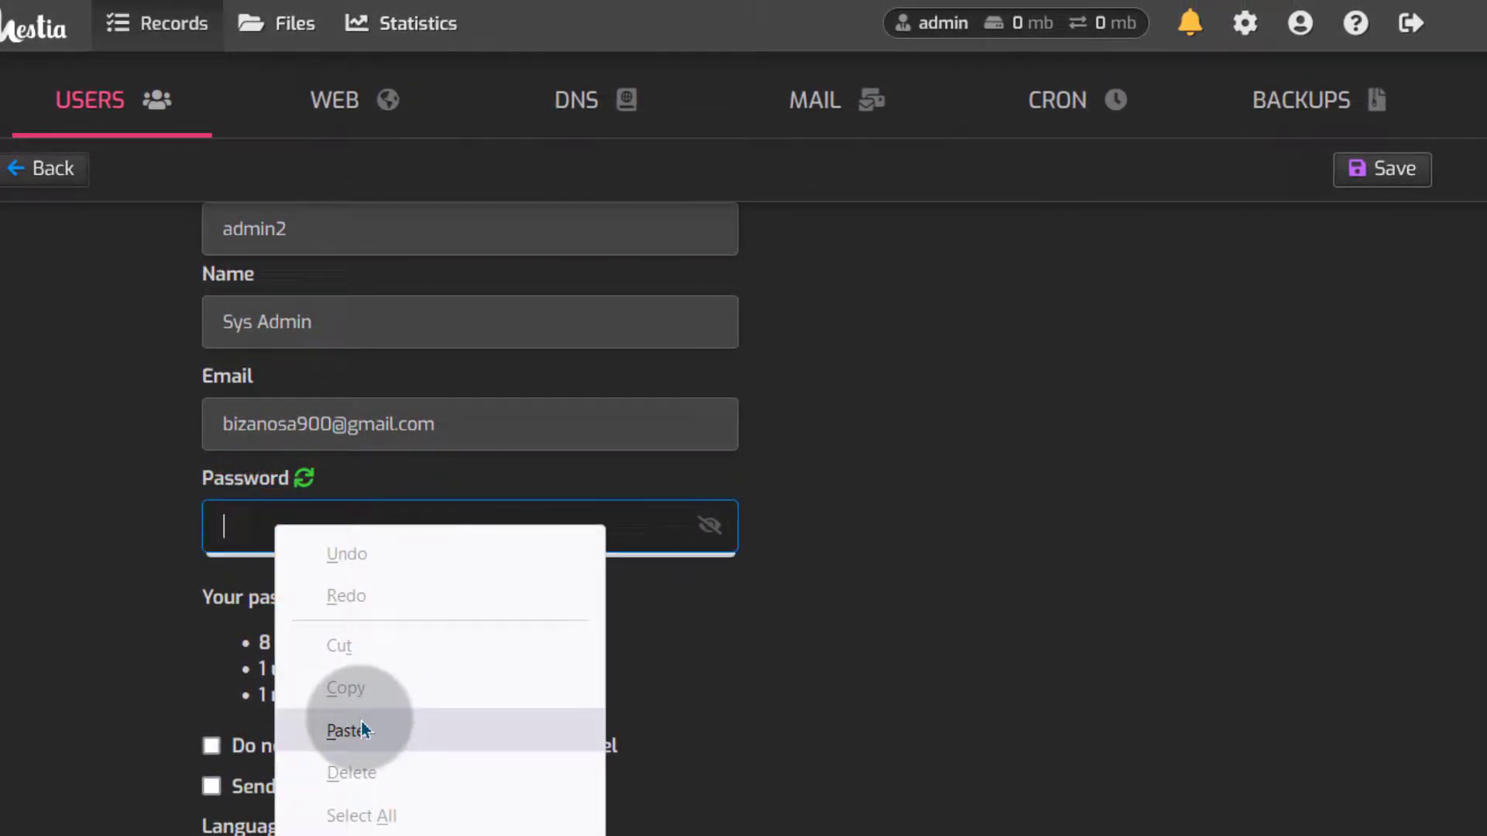
pyautogui.click(344, 730)
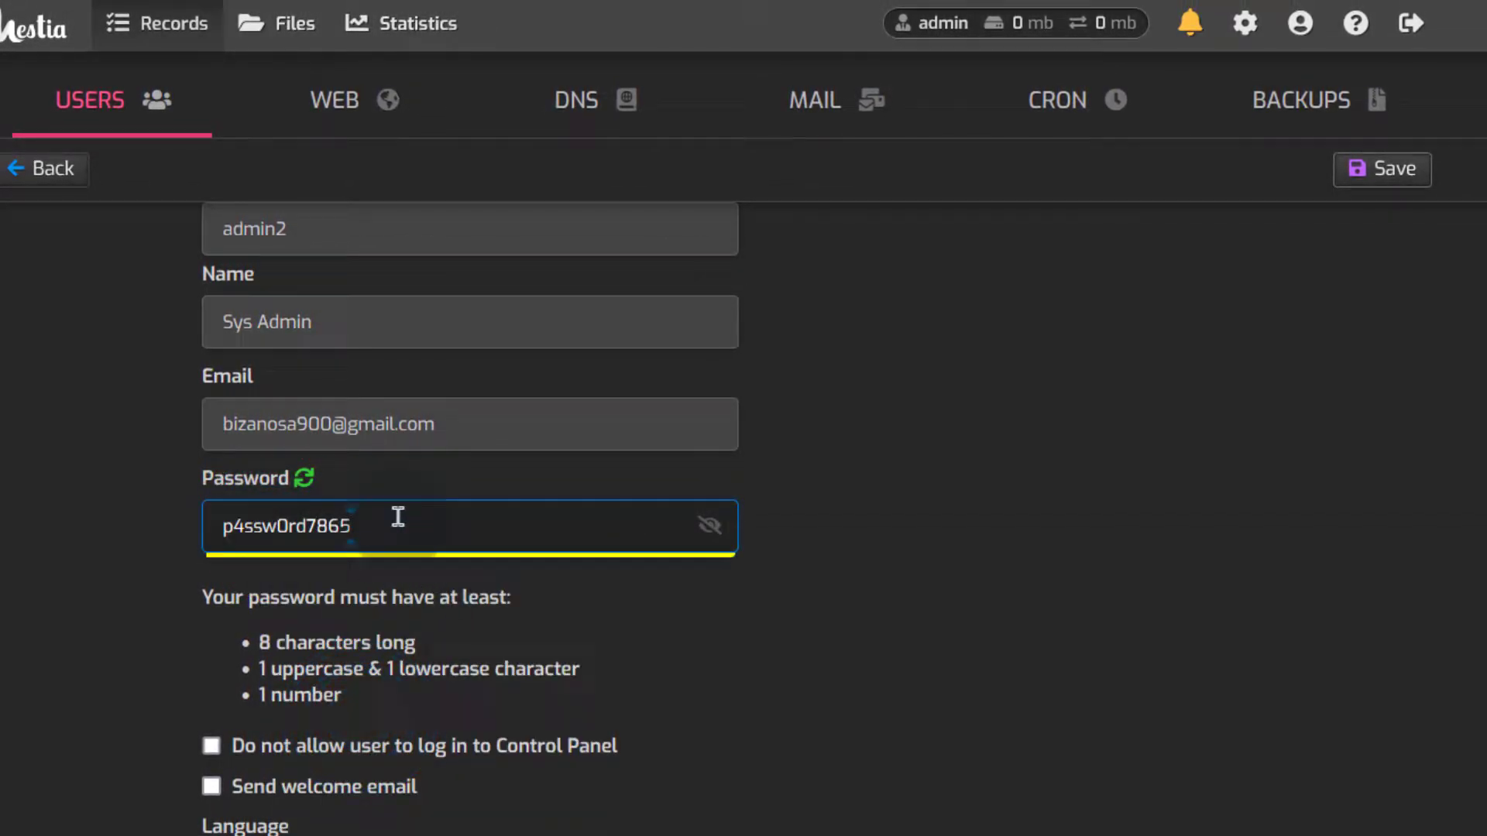
pyautogui.moveTo(460, 635)
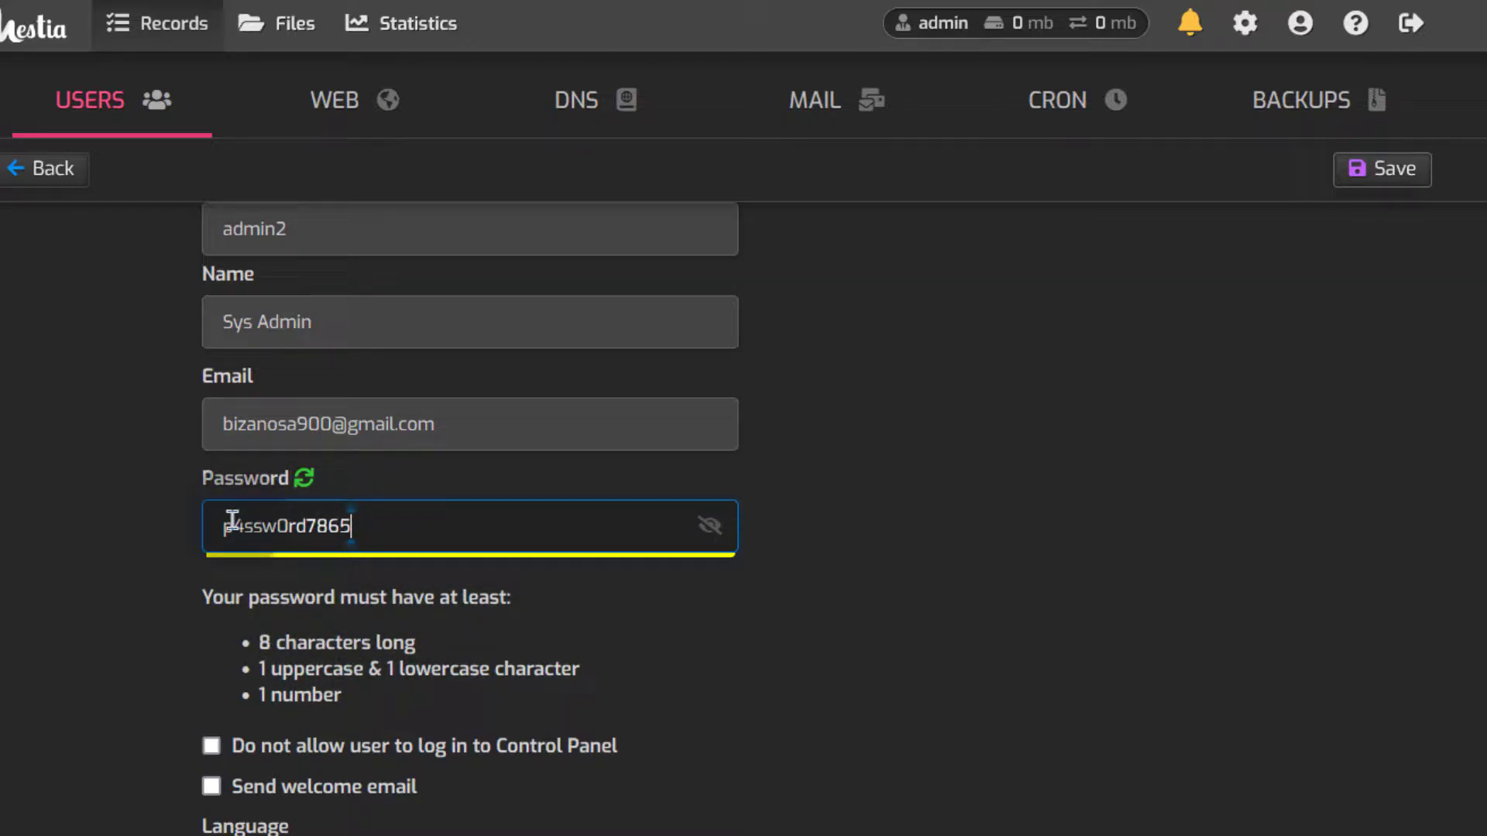
pyautogui.click(247, 527)
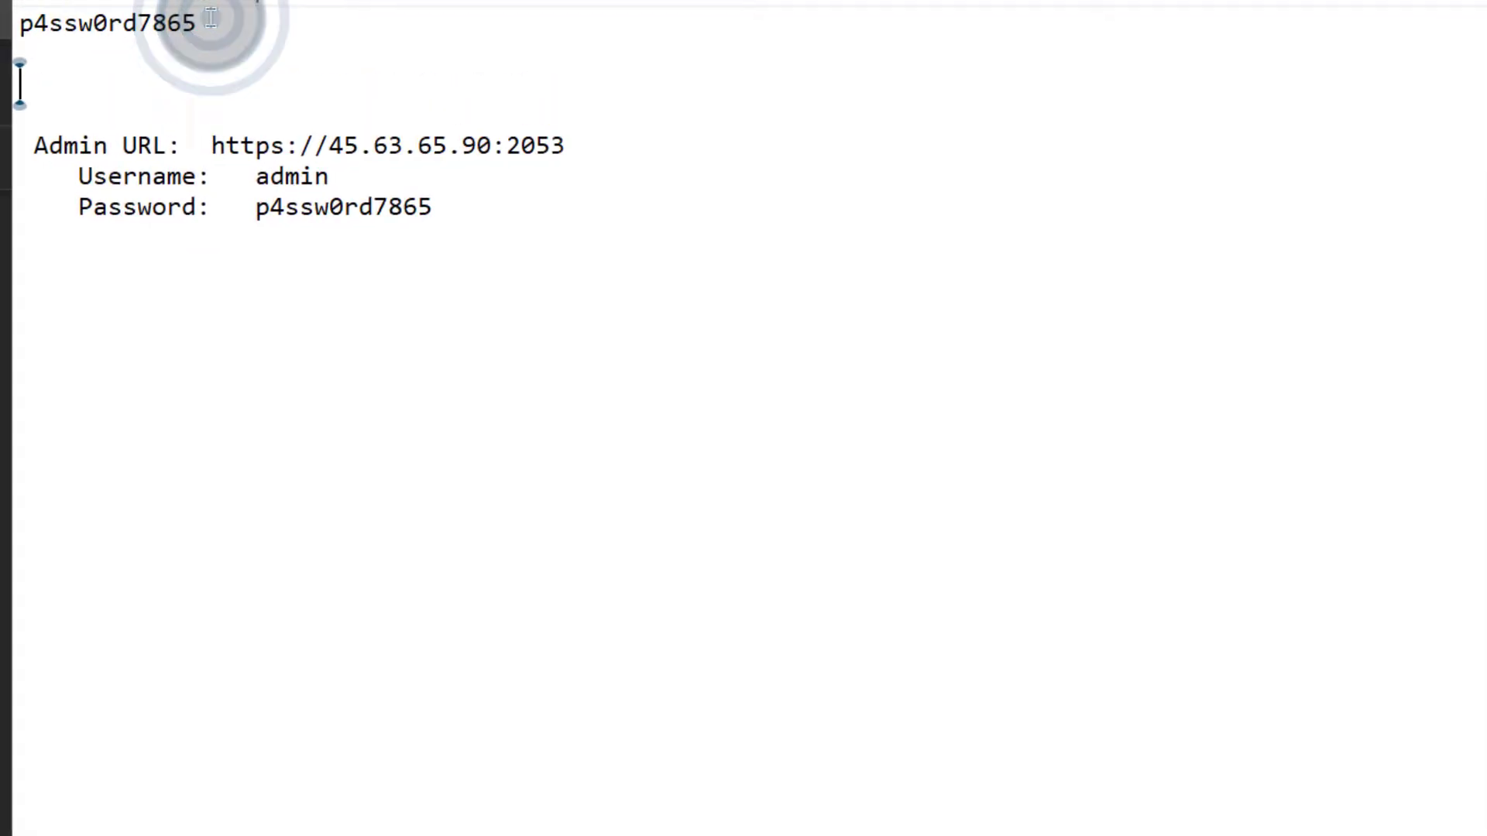
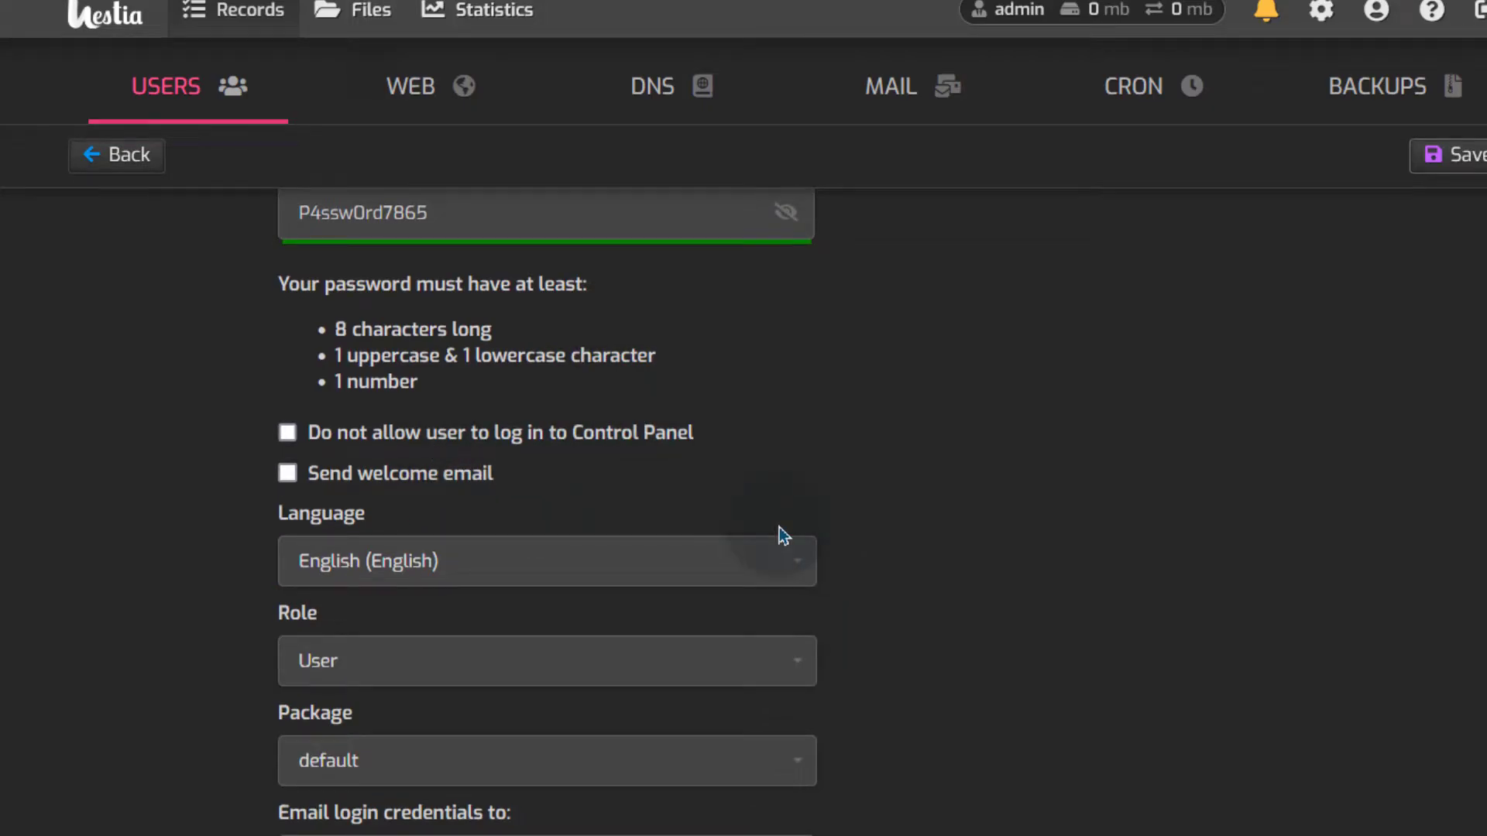
# Set the user's role to Administrator in the Role dropdown
pyautogui.scroll(-3)
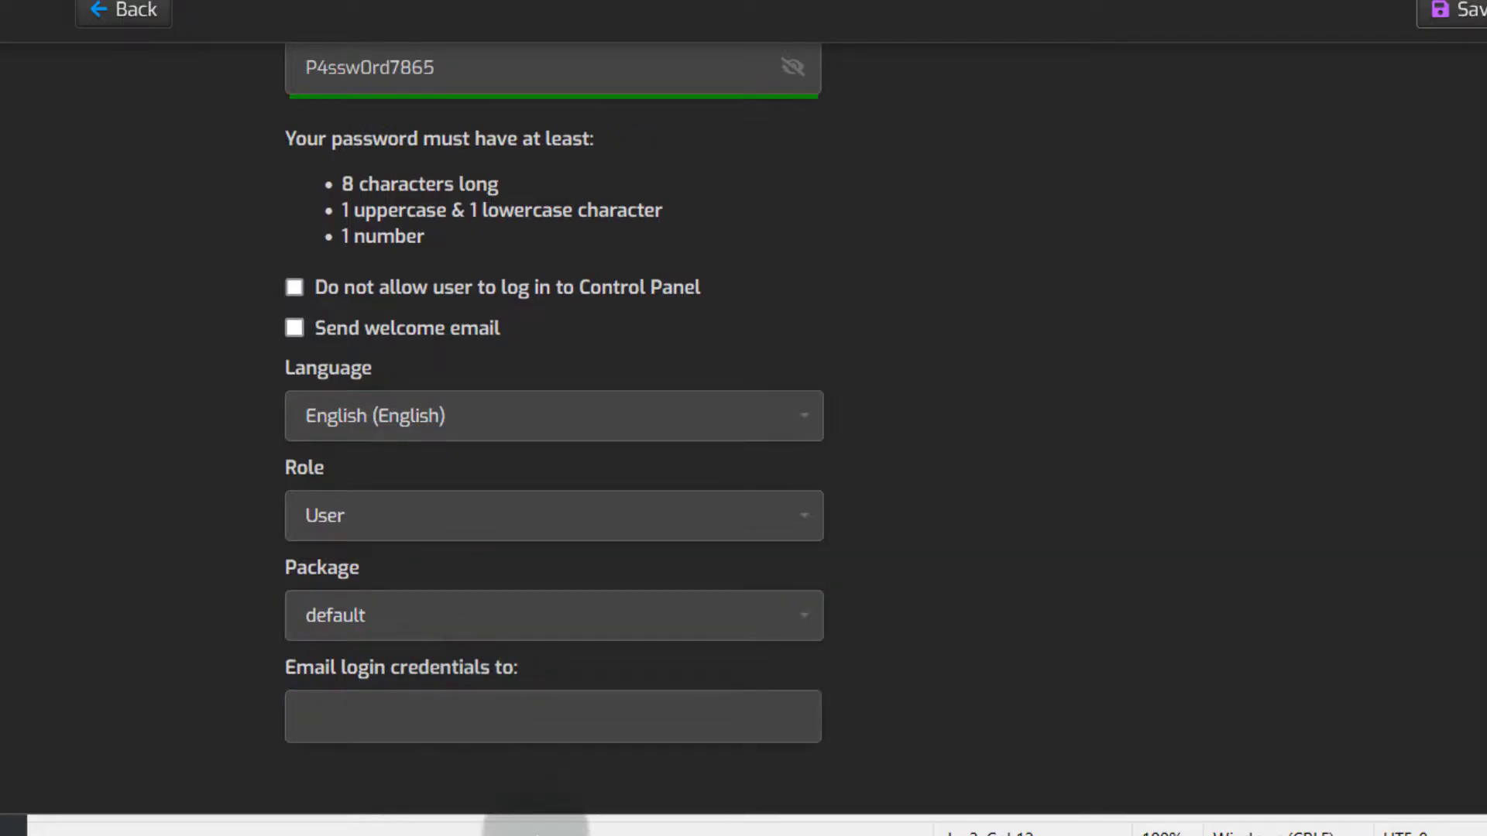
pyautogui.click(552, 716)
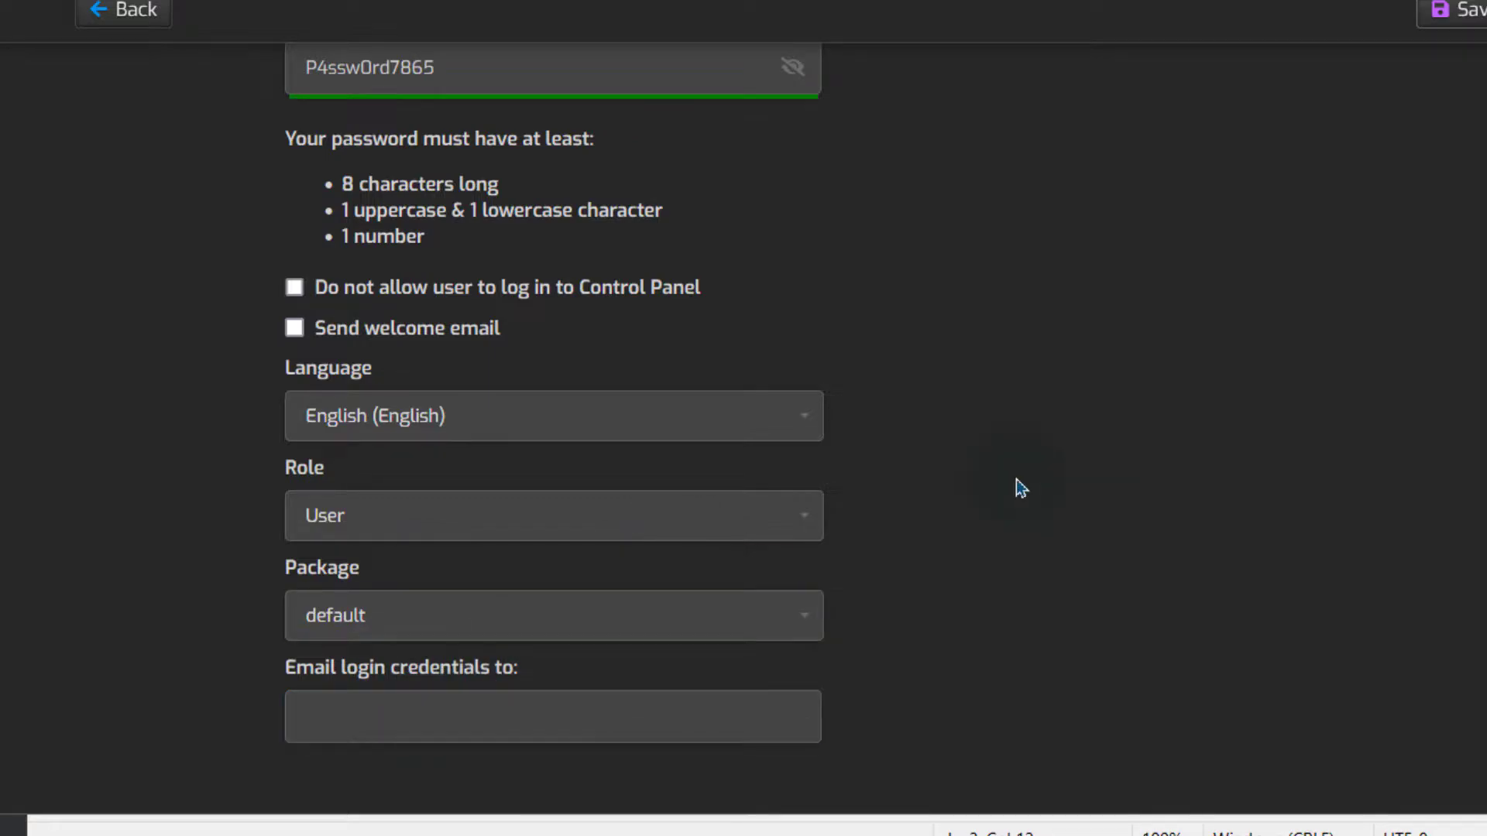
pyautogui.click(553, 716)
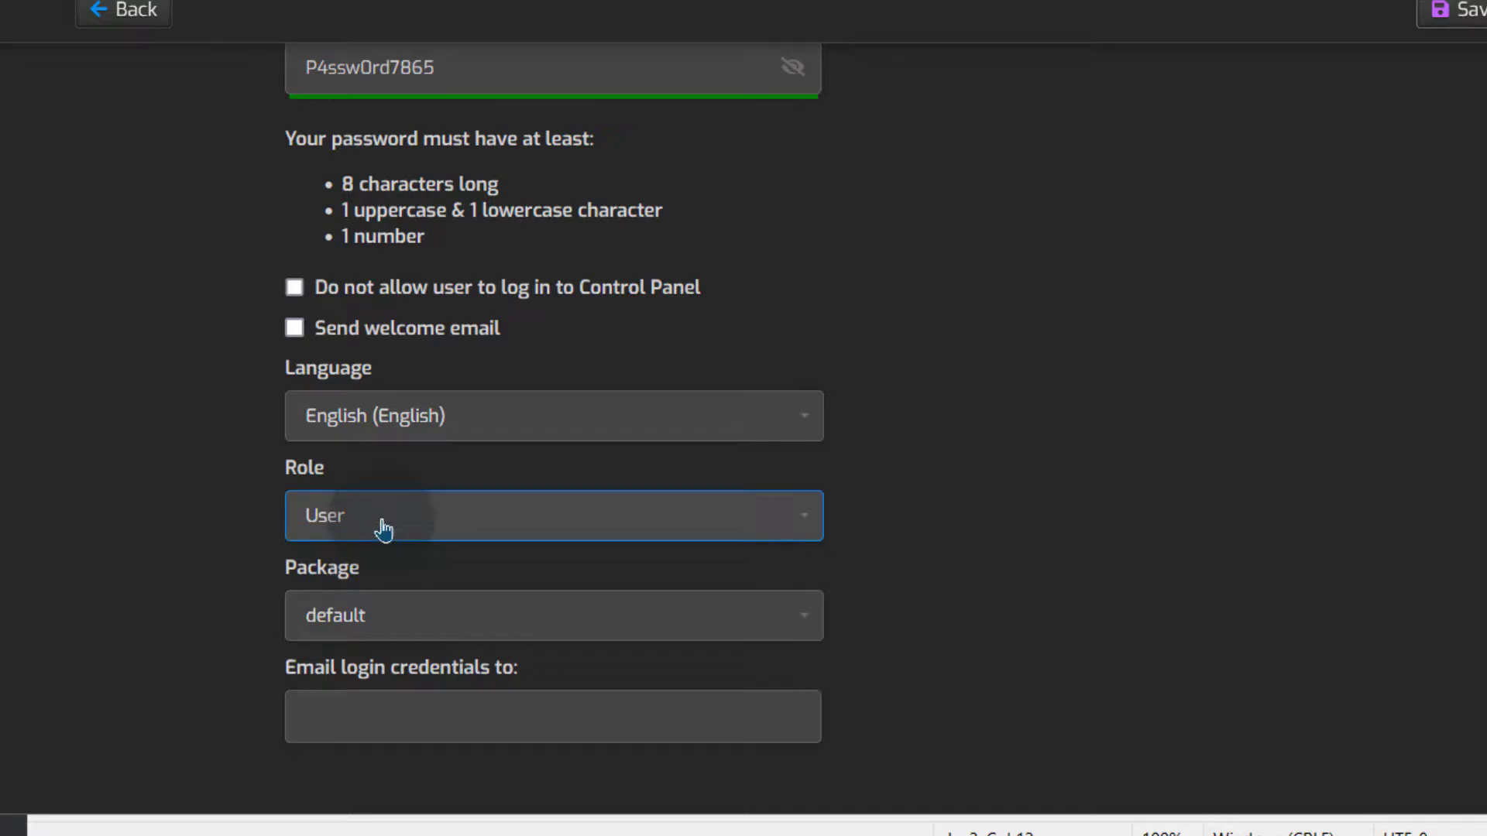
pyautogui.click(553, 515)
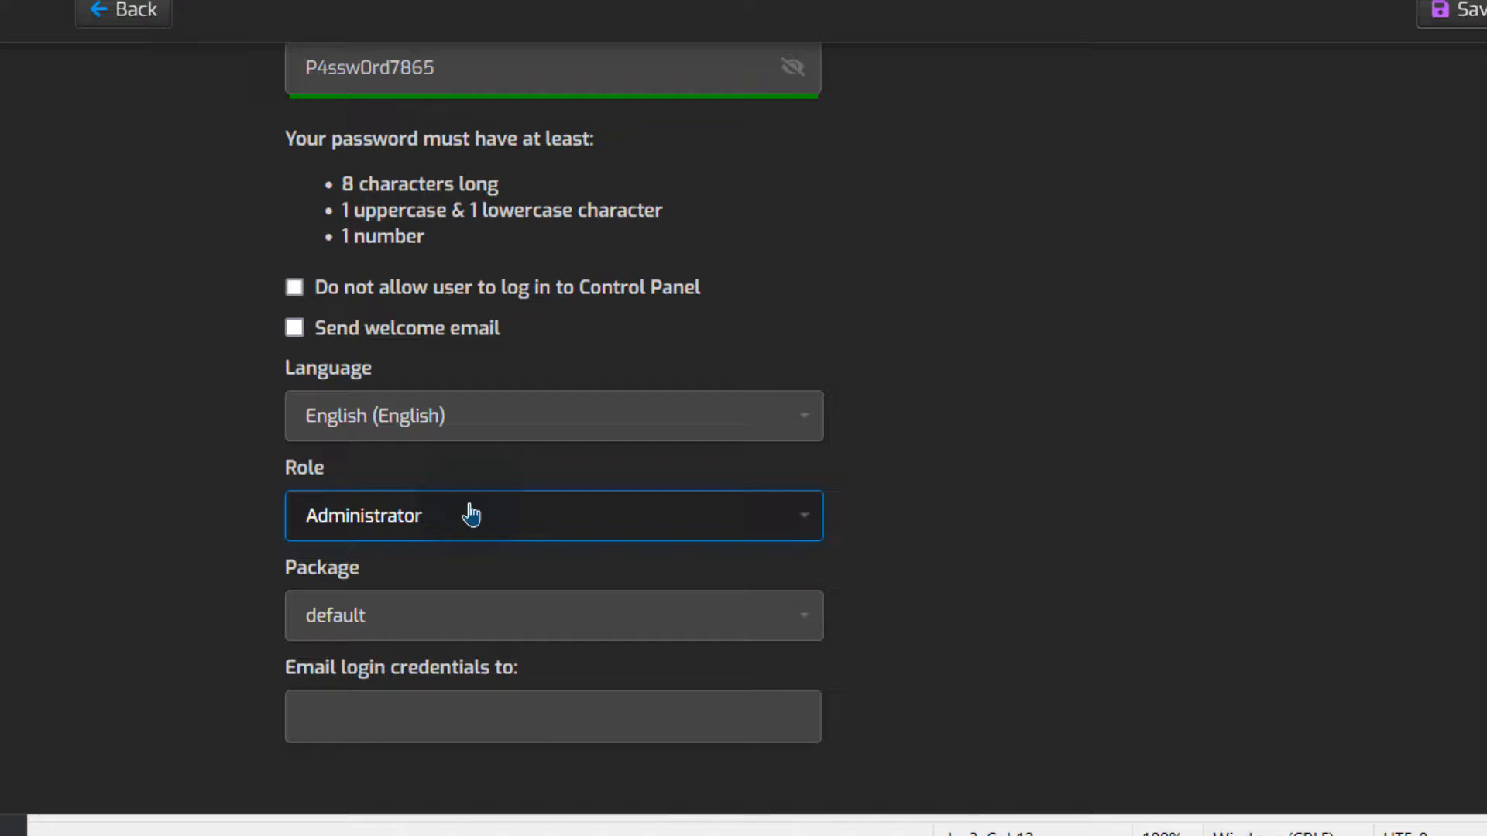
pyautogui.click(553, 515)
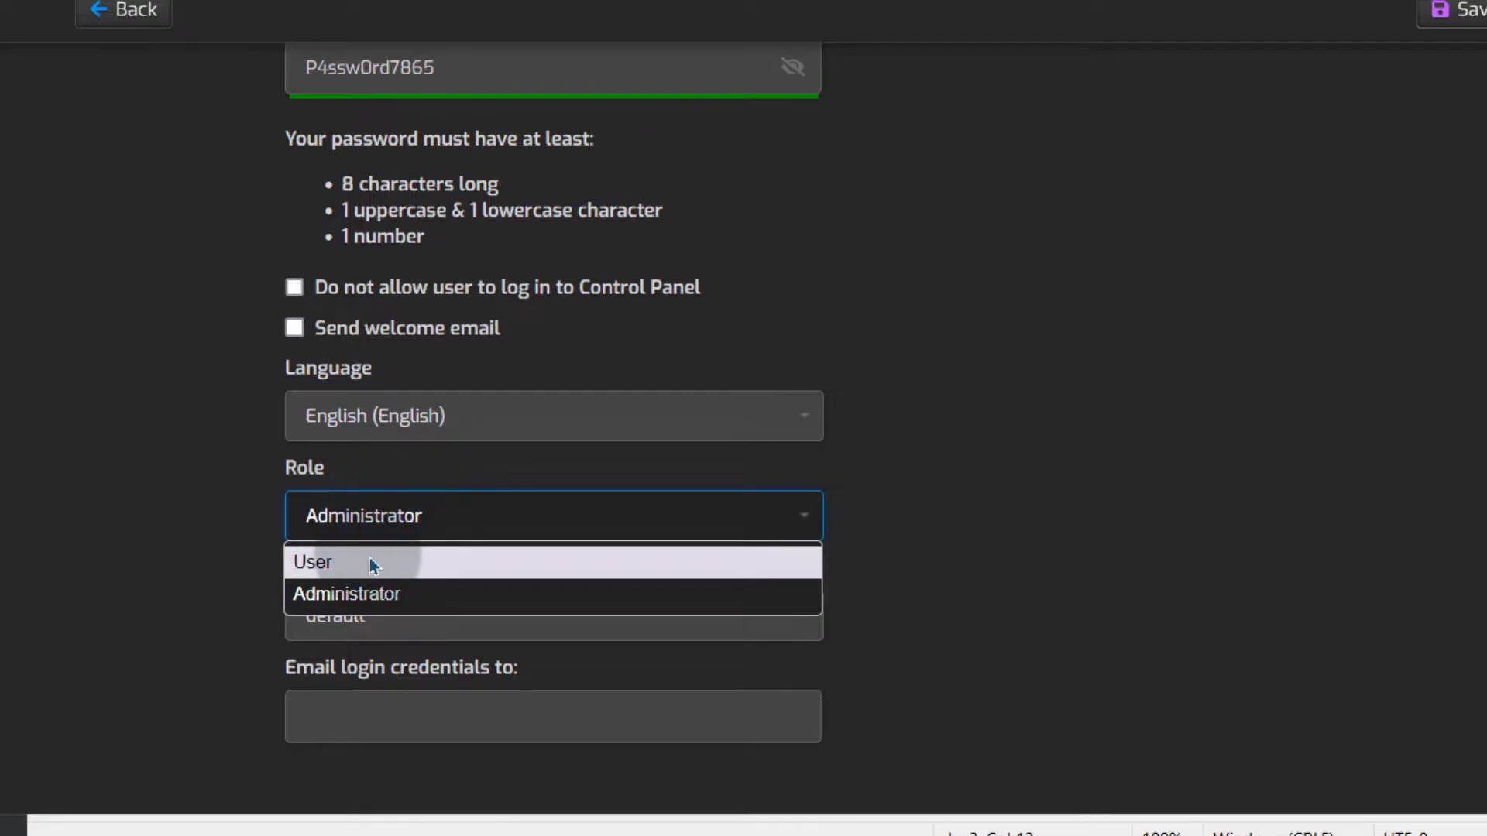
pyautogui.click(347, 595)
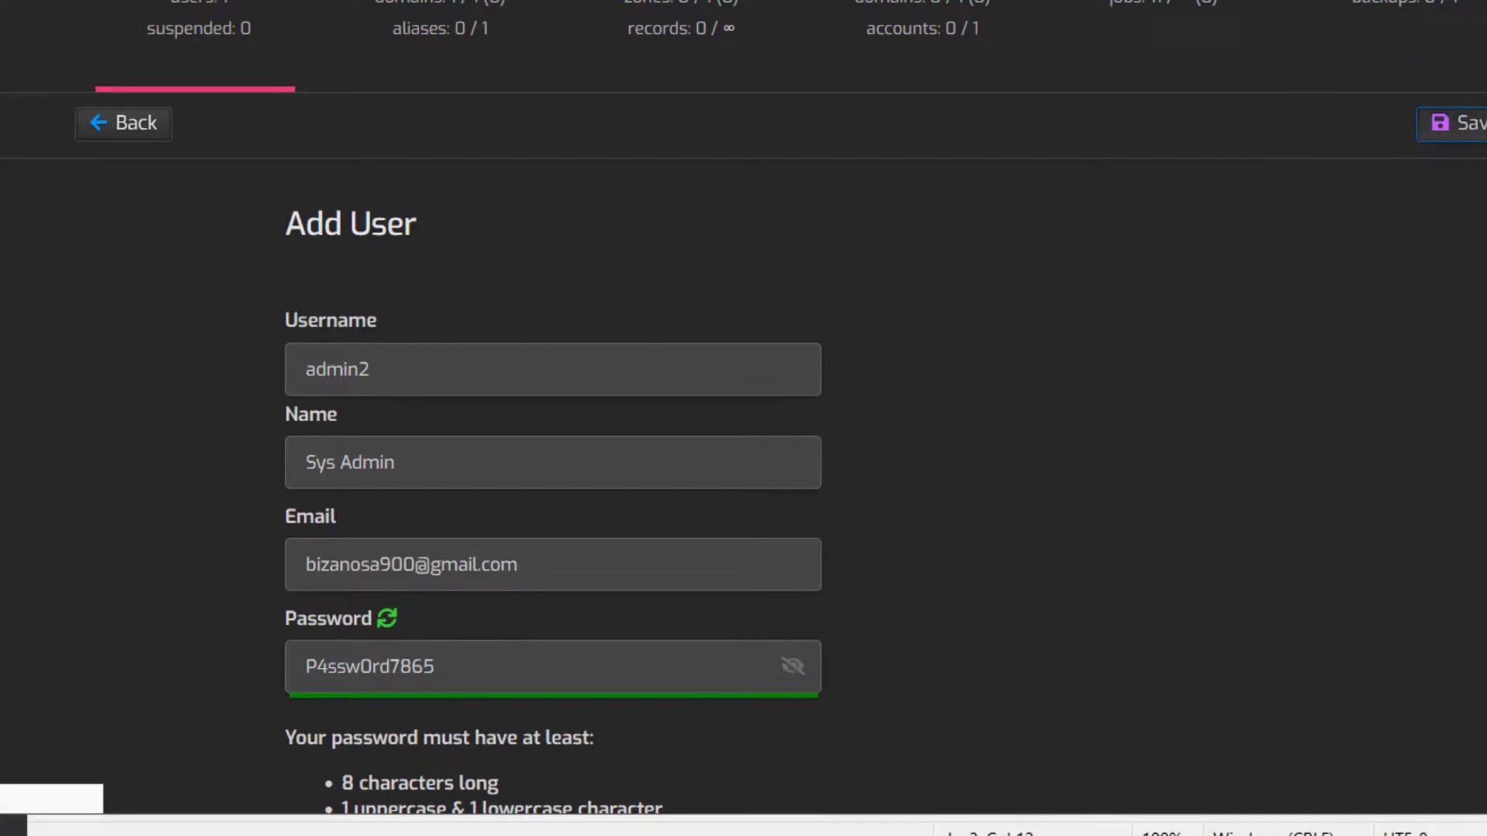
# Save the admin2 account, then log in as admin2 from the users list
pyautogui.click(1465, 123)
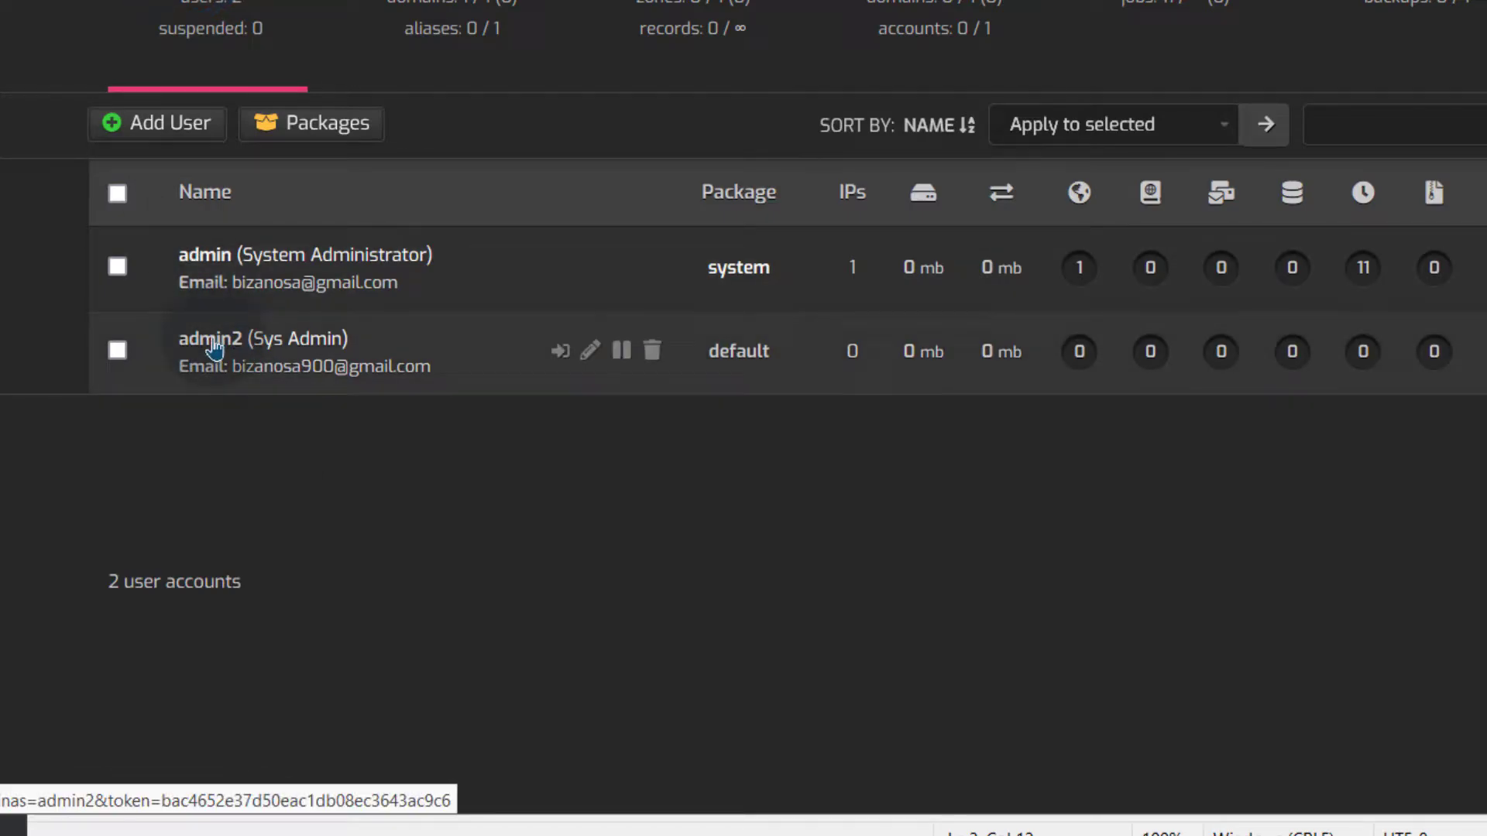
pyautogui.moveTo(262, 348)
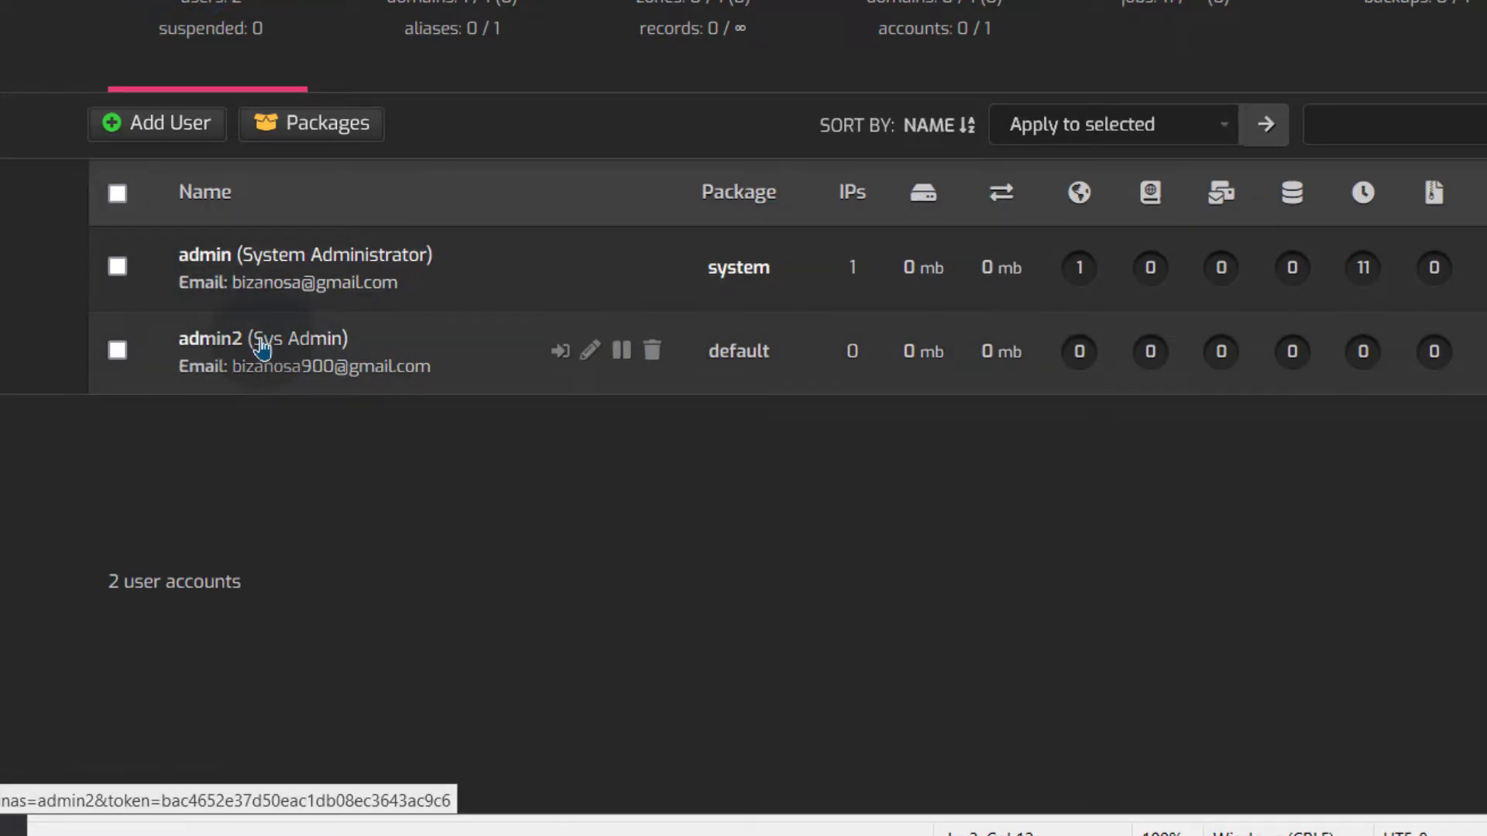
pyautogui.moveTo(559, 351)
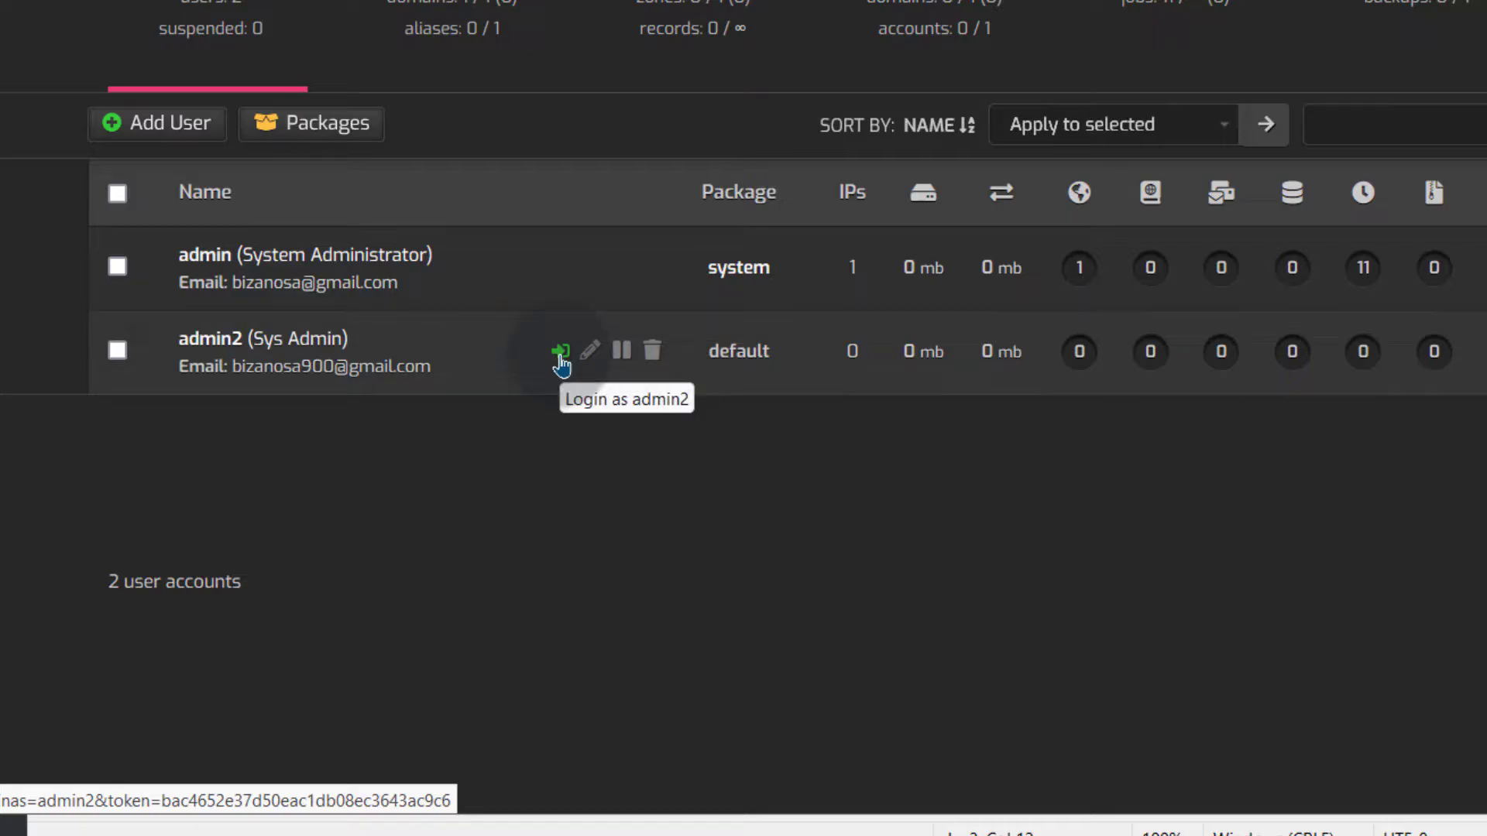
pyautogui.click(559, 351)
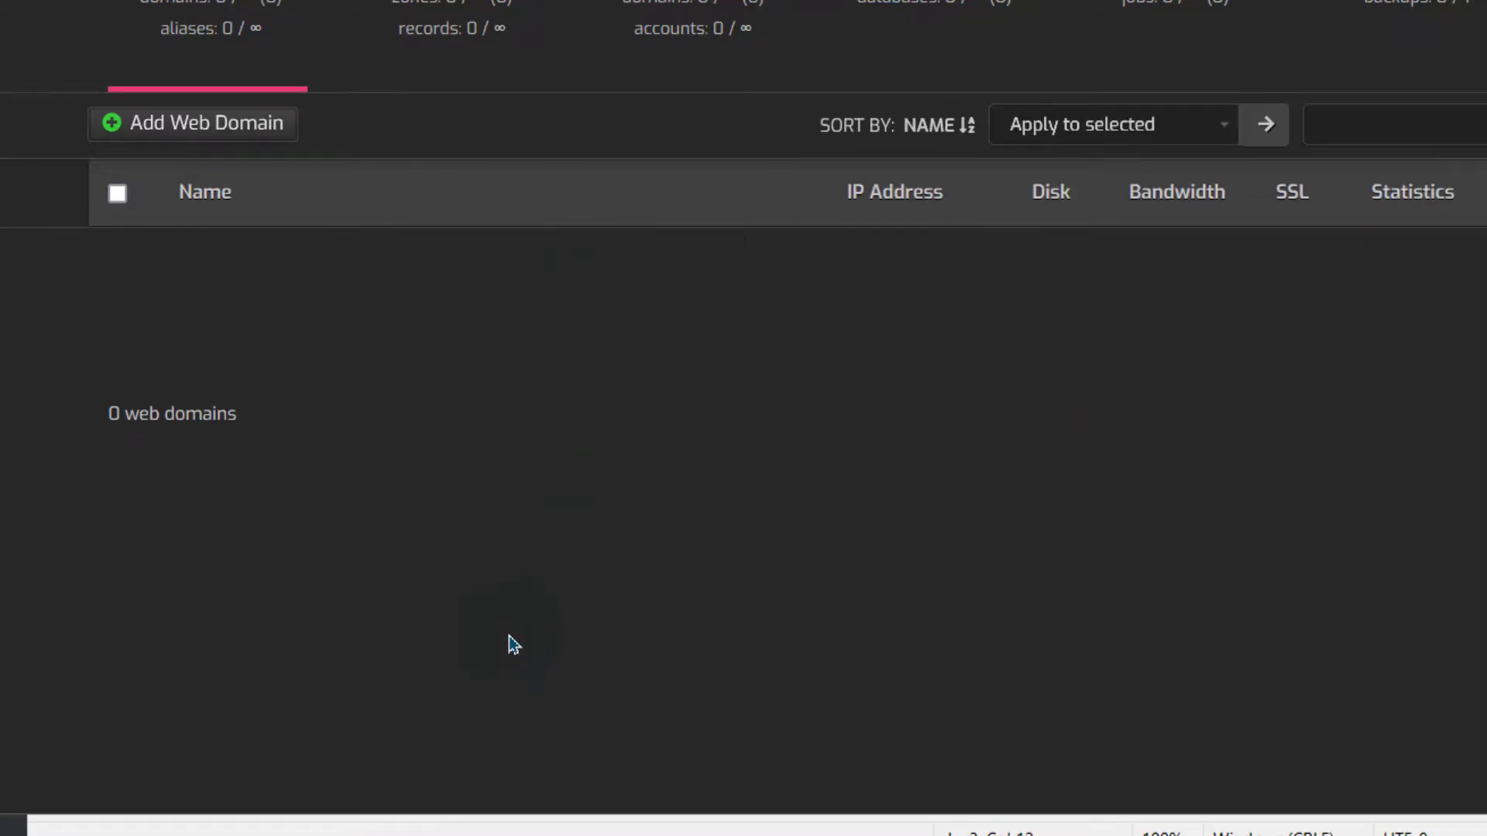
pyautogui.moveTo(412, 421)
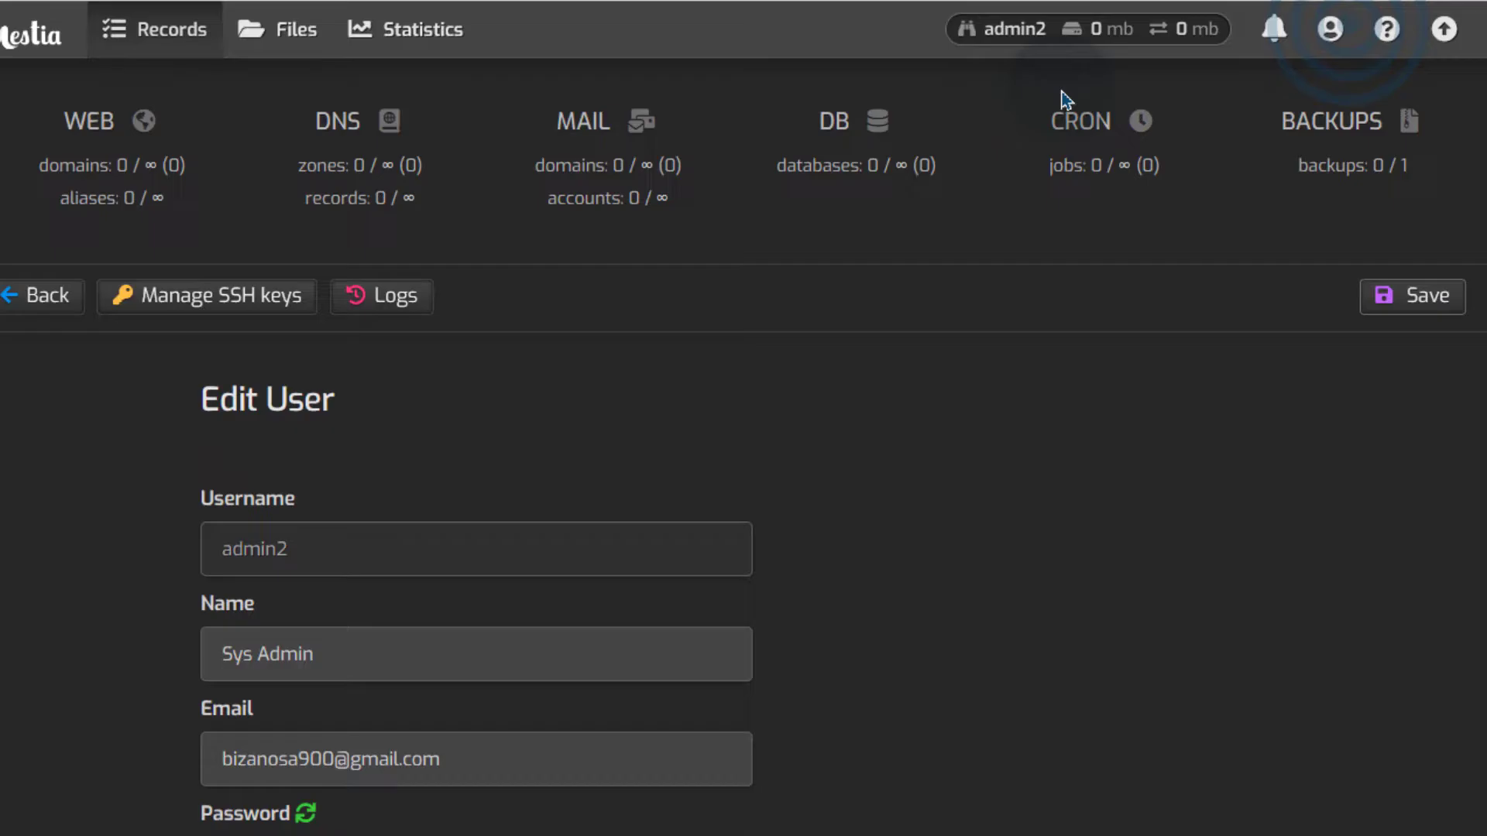
# Tick 'Enable two-factor authentication' on admin2's settings and save the changes
pyautogui.scroll(-3)
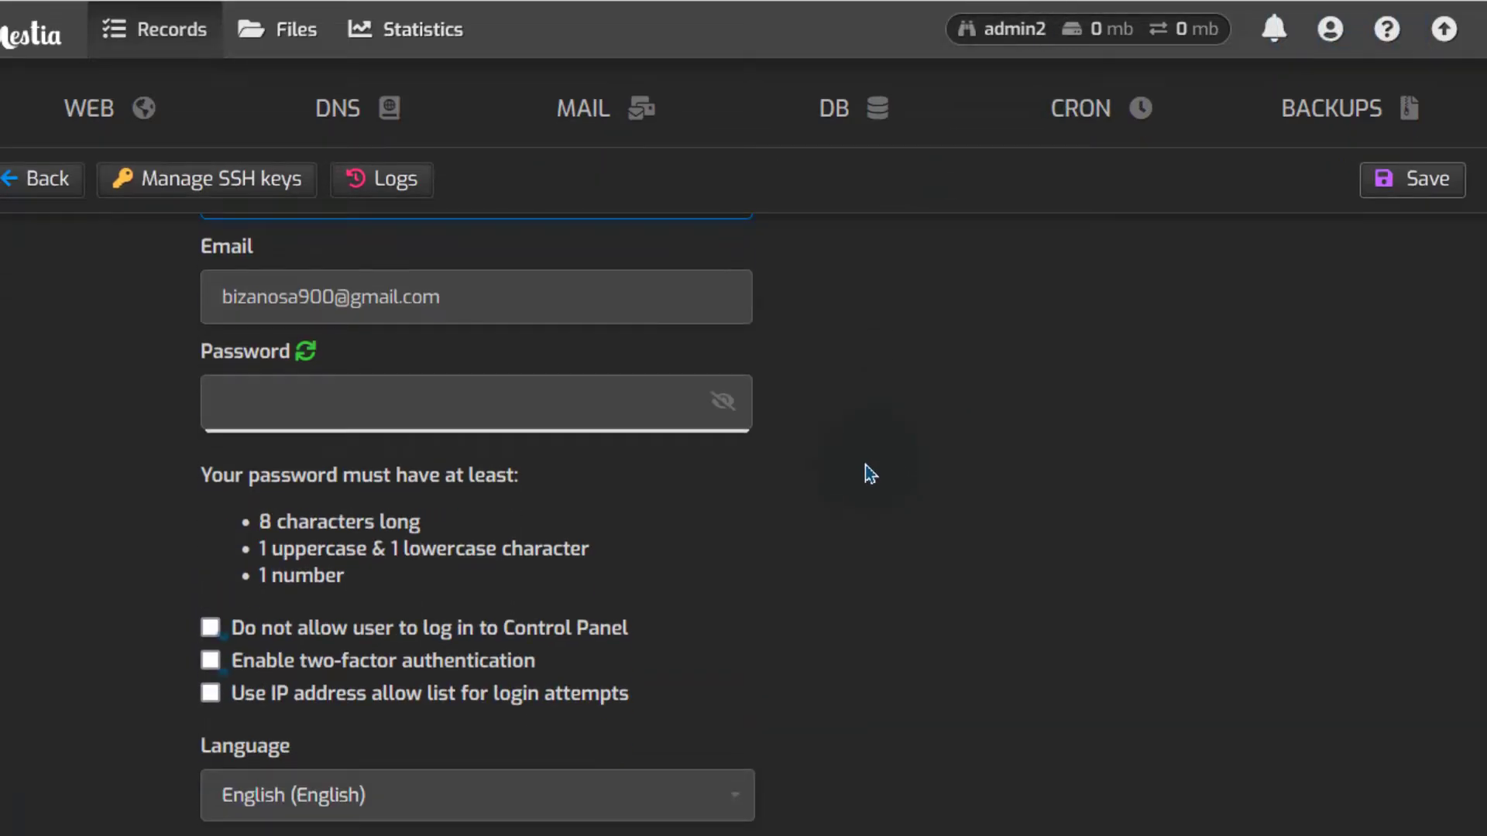
pyautogui.scroll(-3)
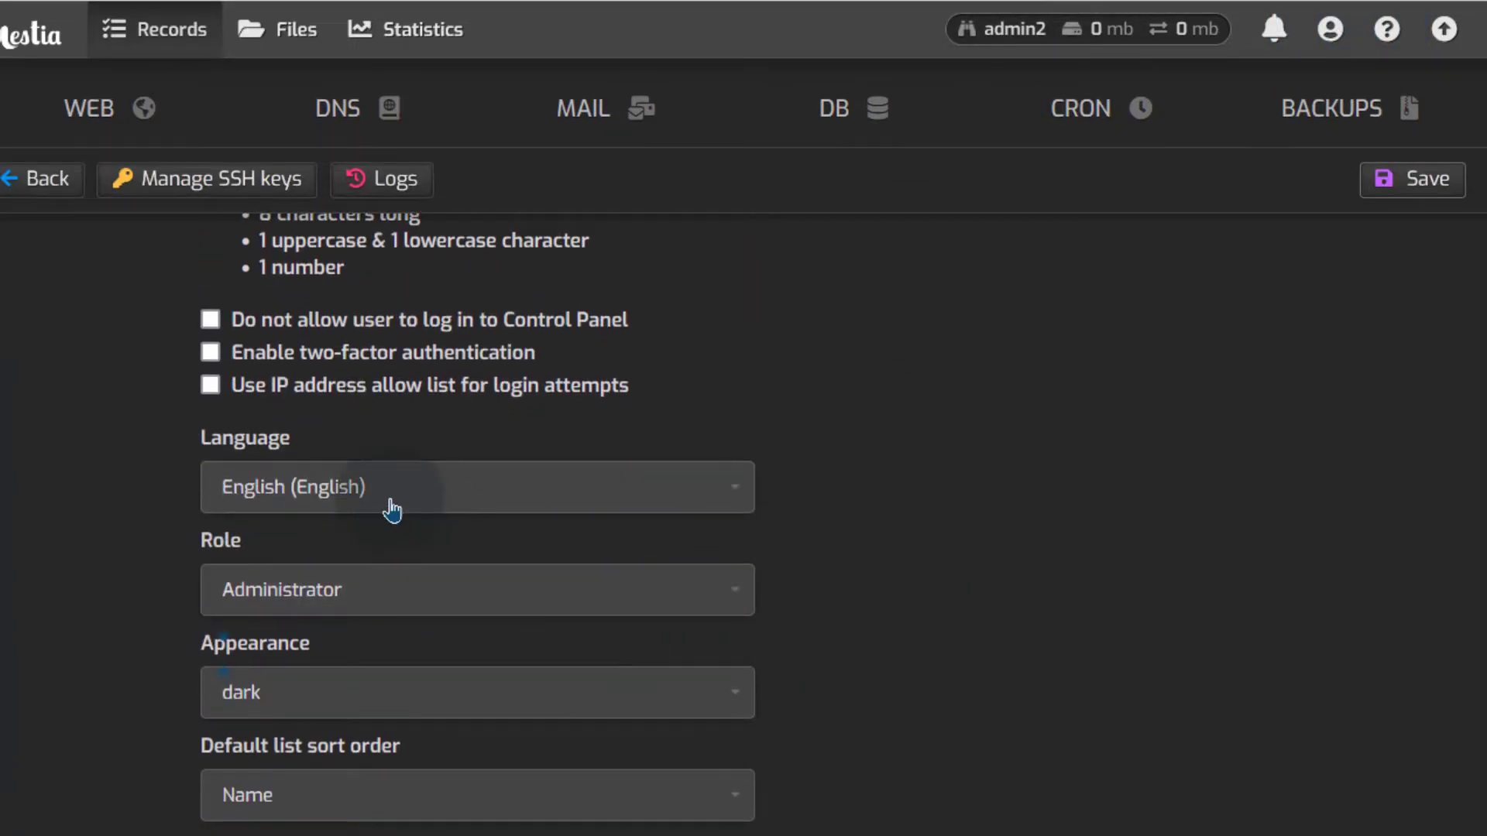
pyautogui.click(210, 351)
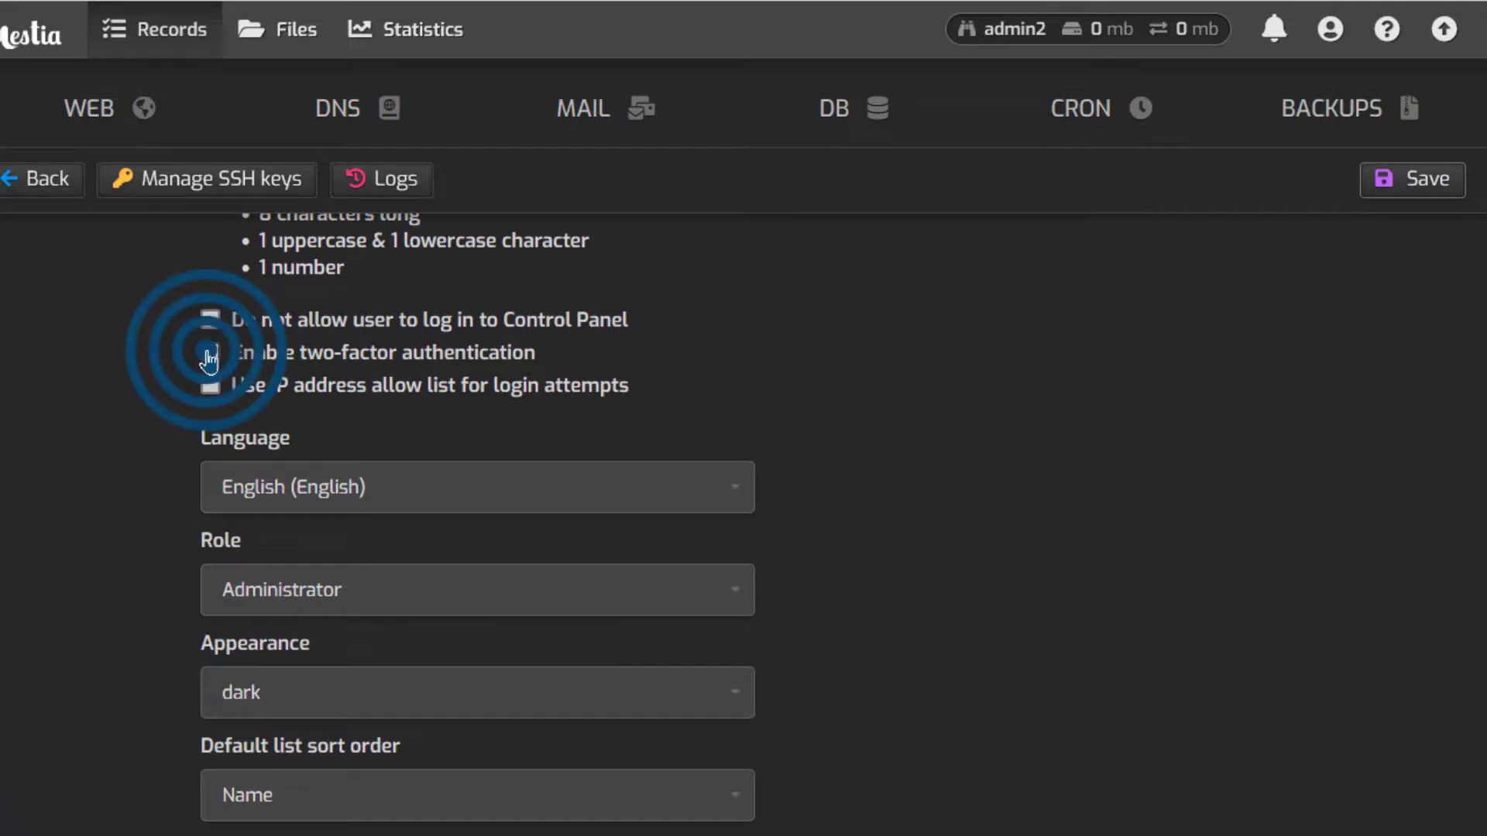
pyautogui.click(210, 353)
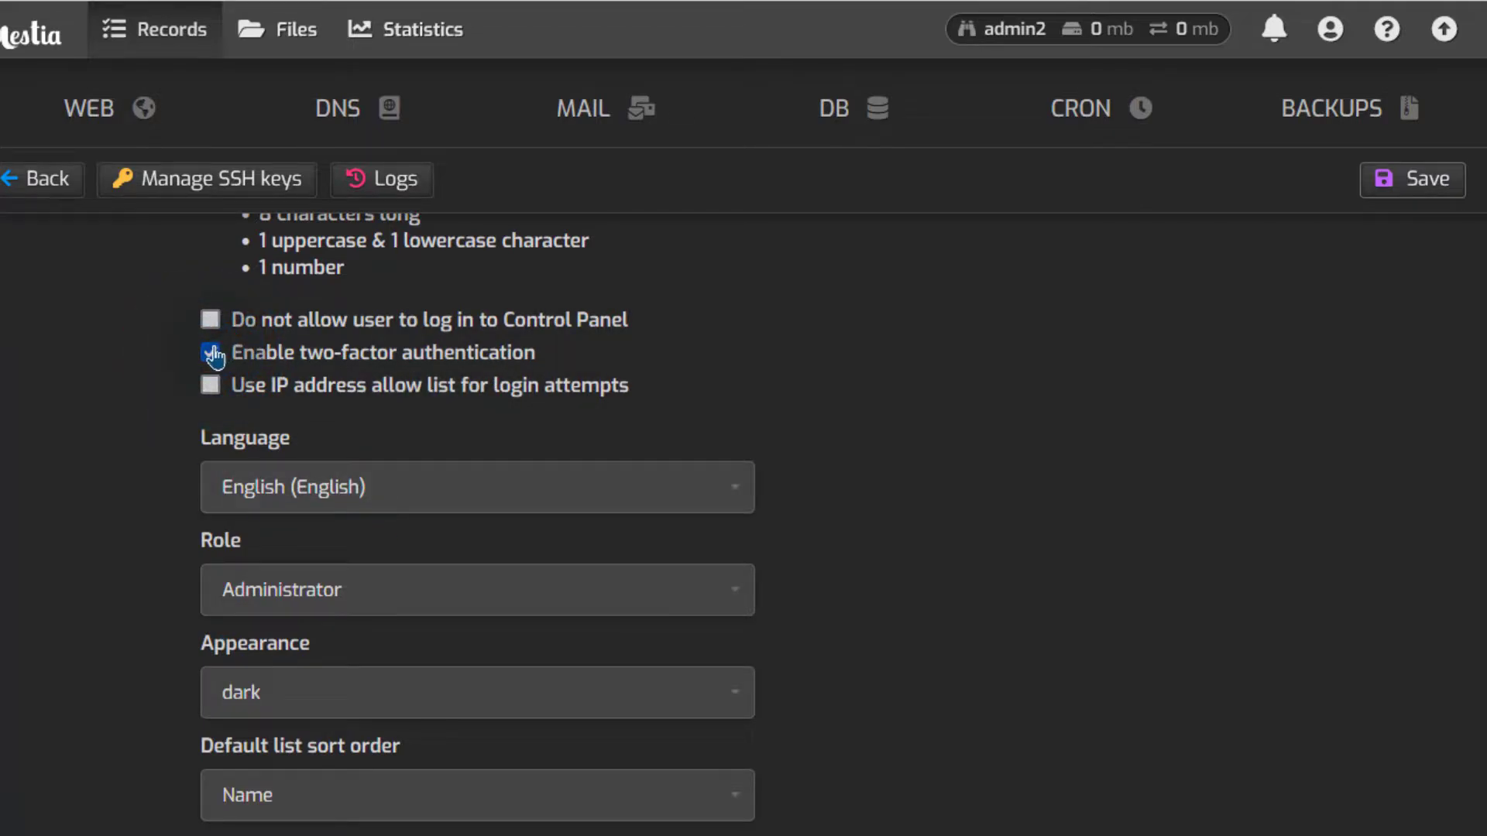
pyautogui.click(210, 351)
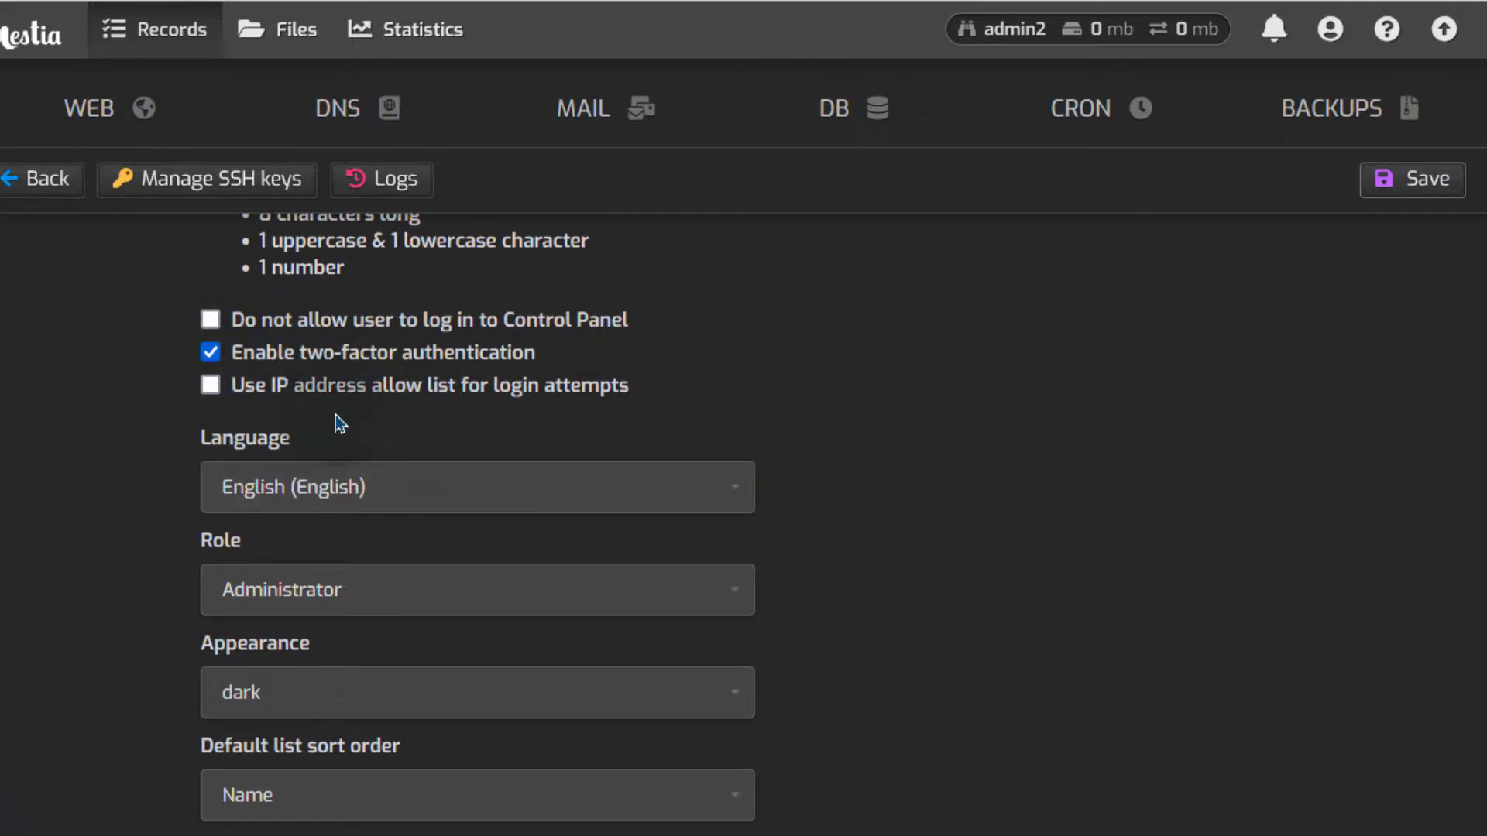
pyautogui.click(209, 352)
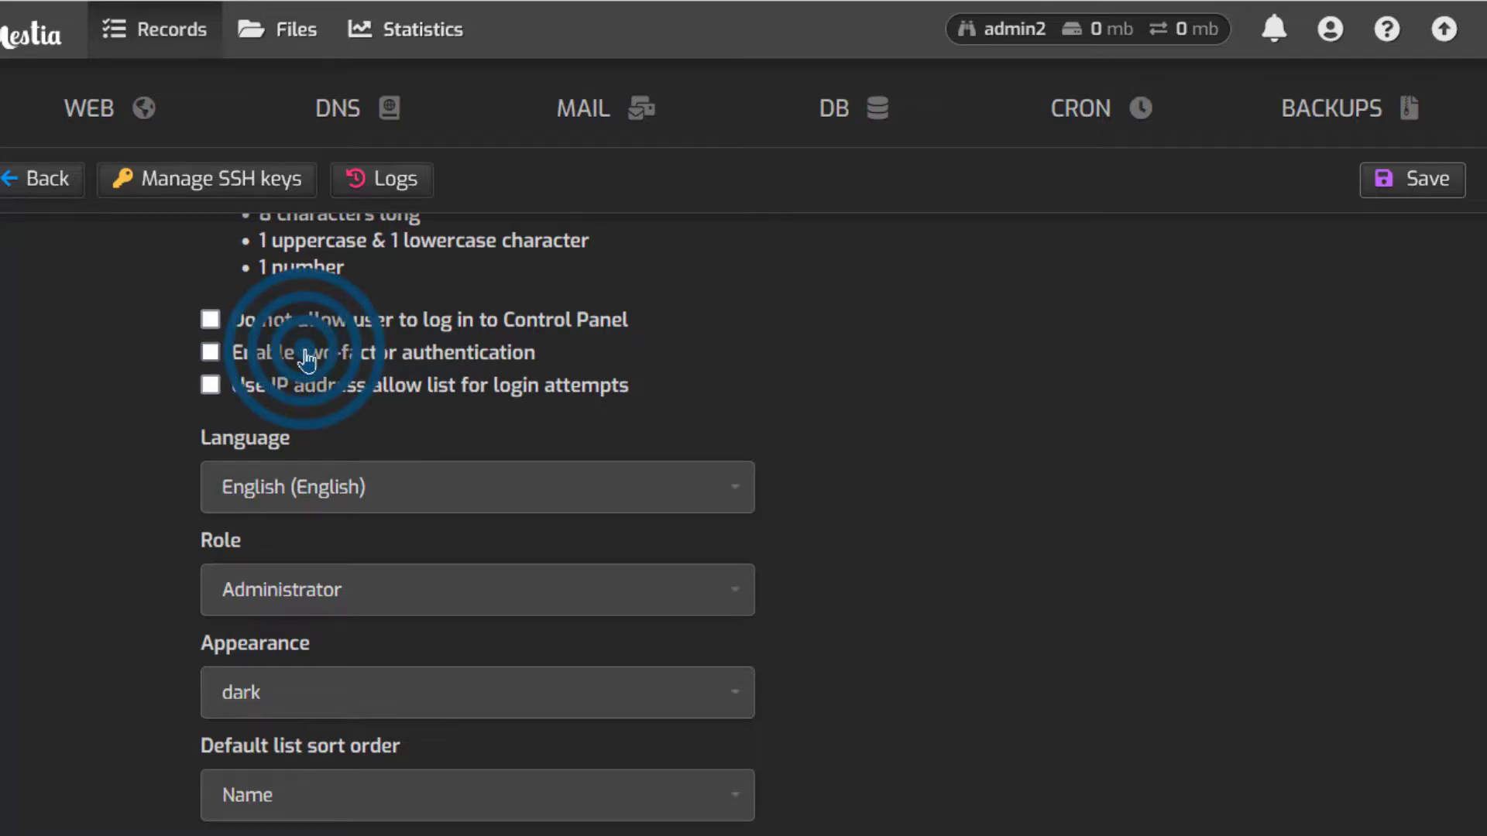
pyautogui.click(210, 352)
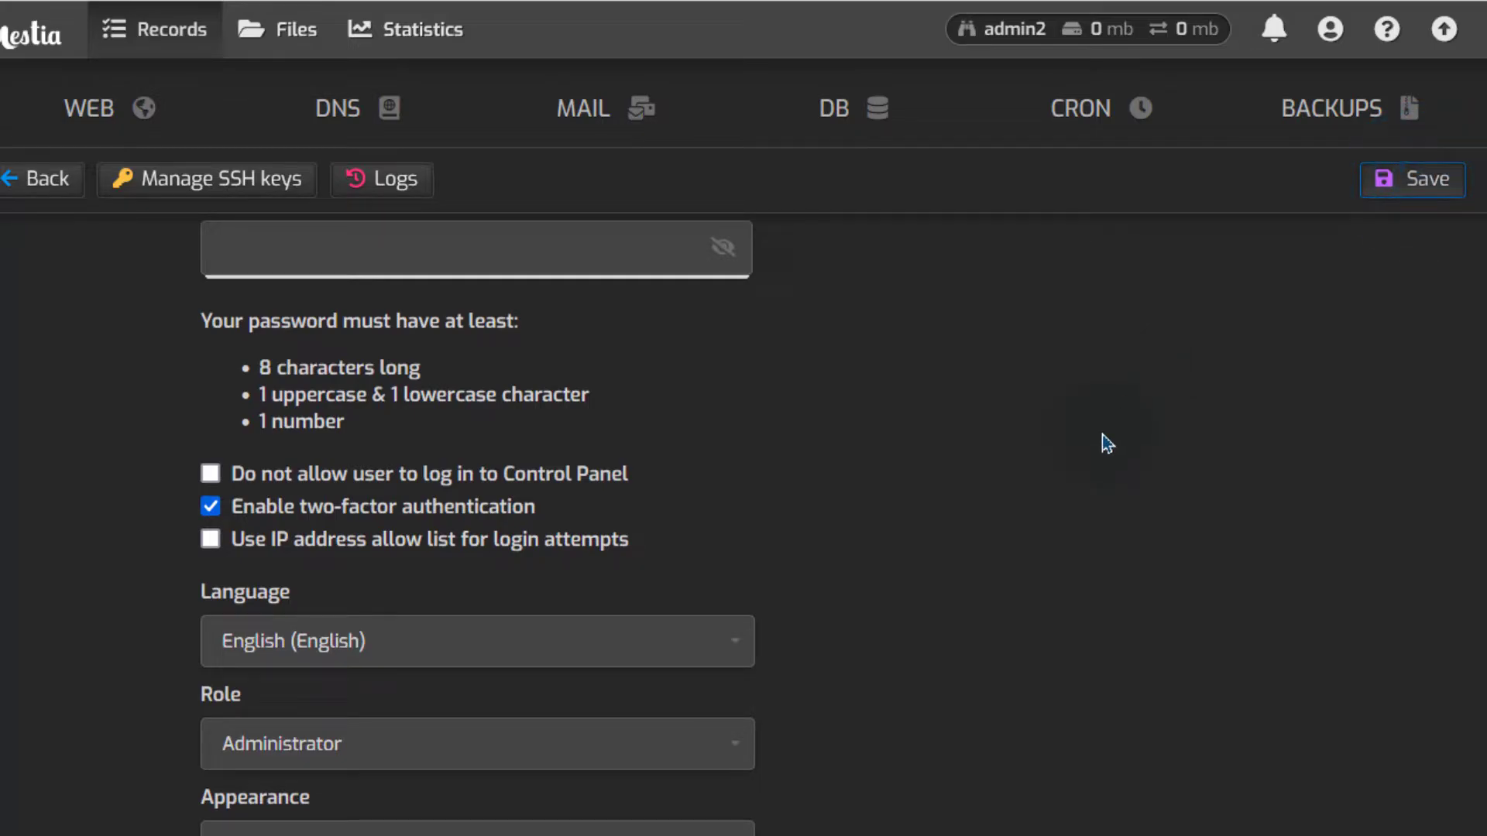
pyautogui.click(1411, 179)
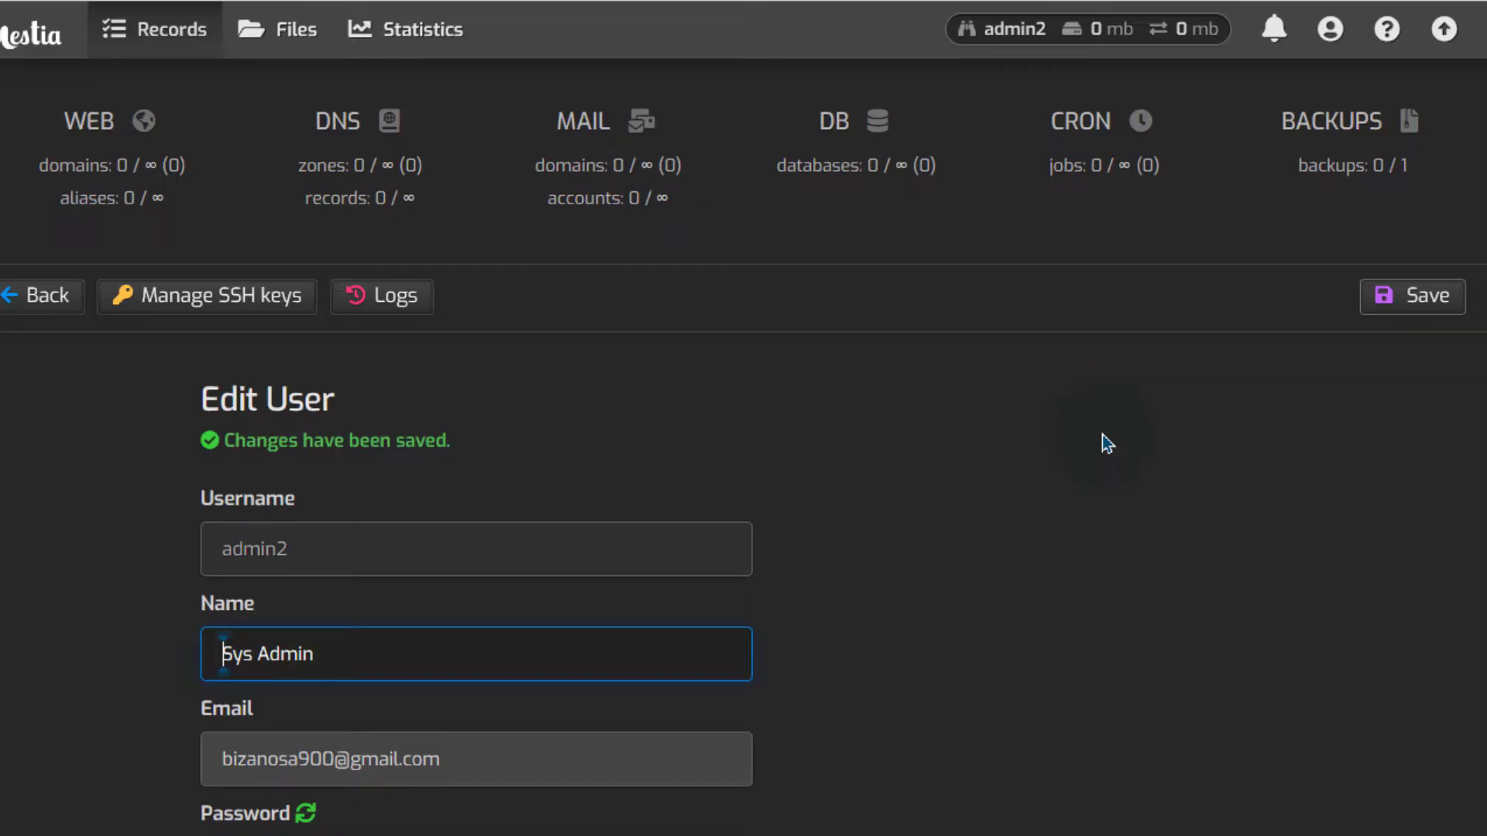
# Scroll down admin2's Edit User form to the recovery code and QR code
pyautogui.scroll(-3)
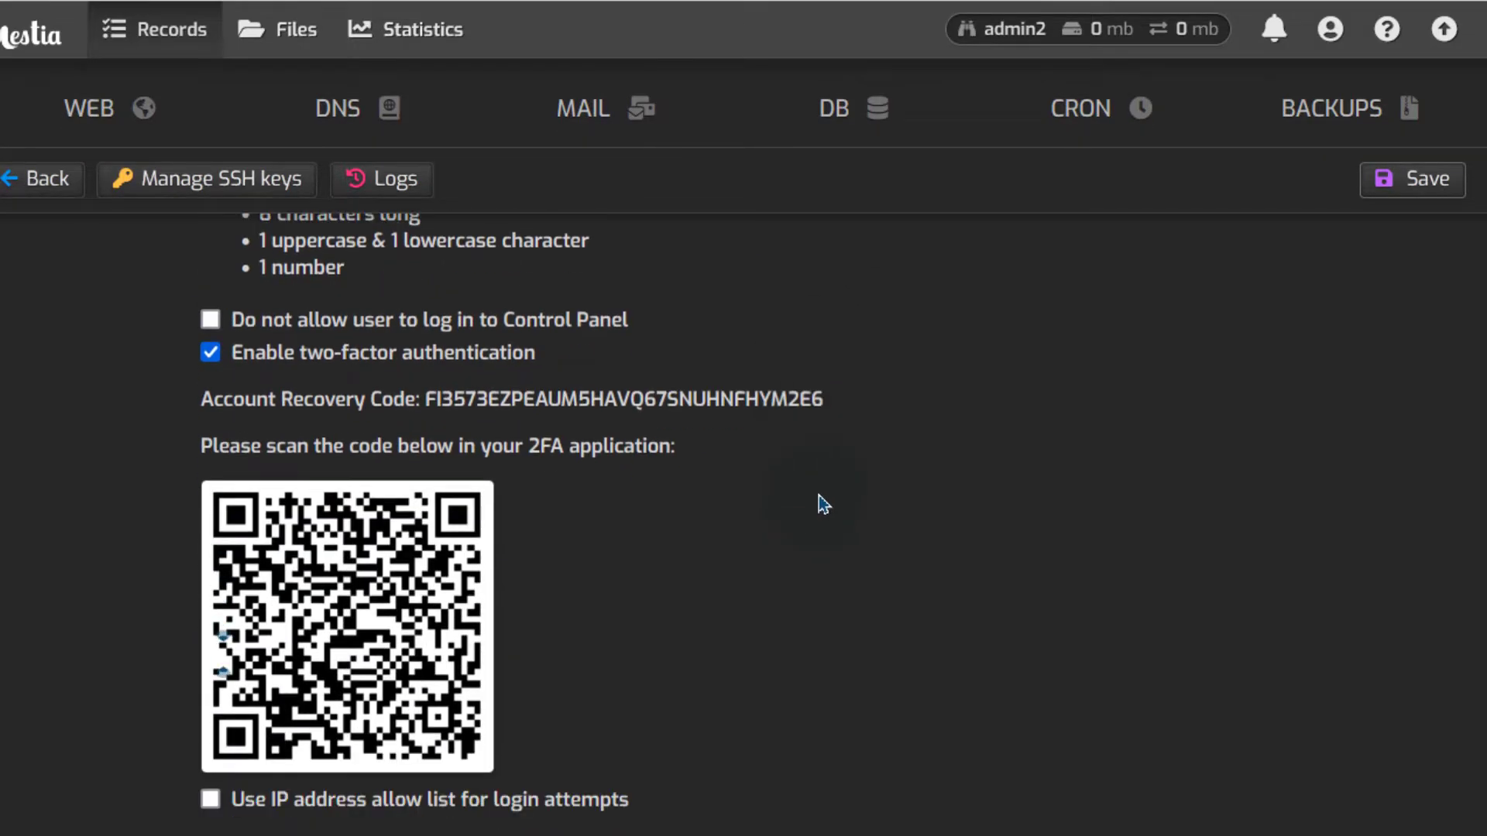
pyautogui.scroll(-3)
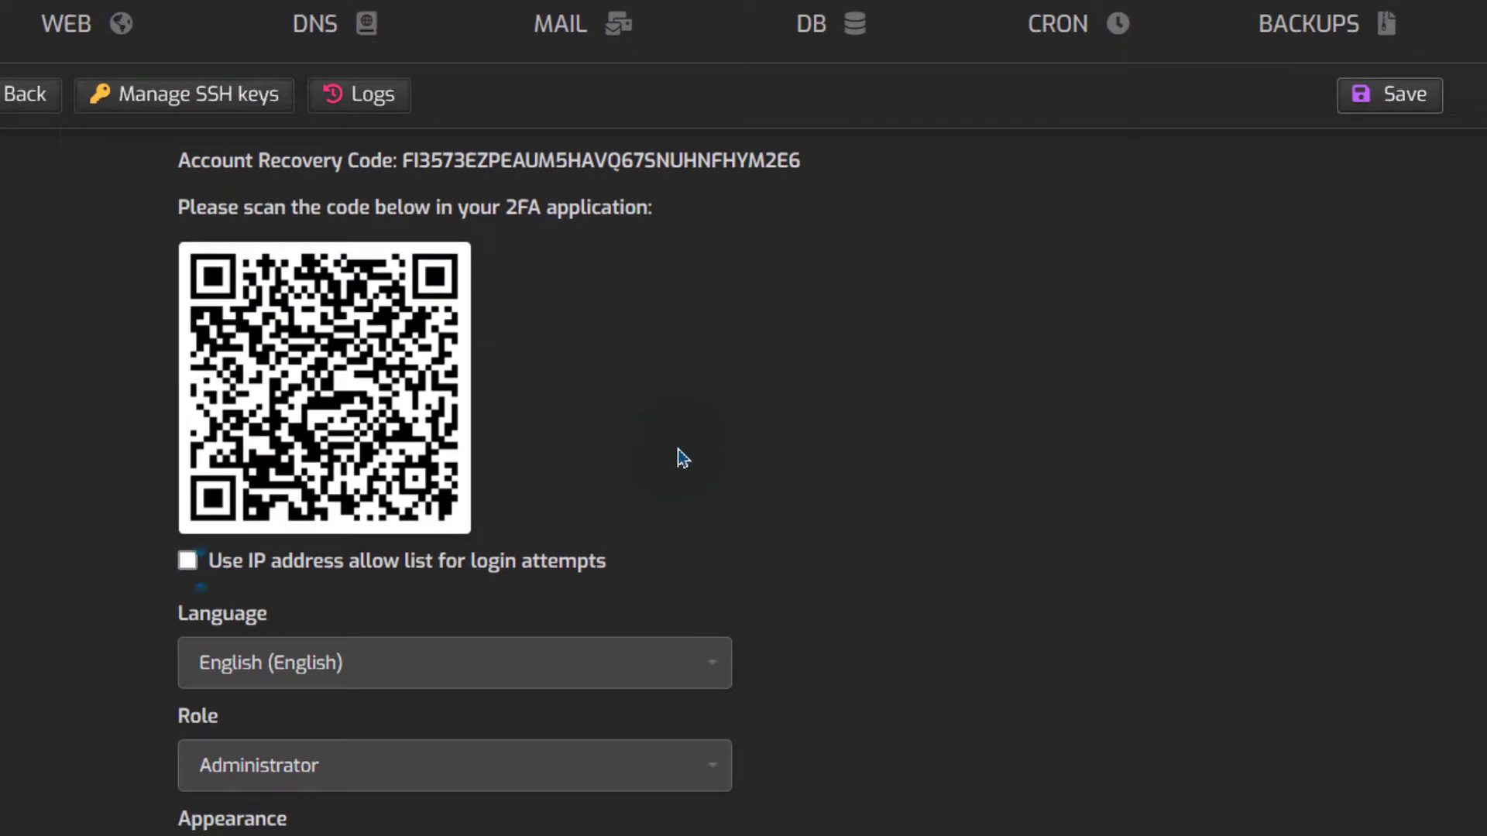
pyautogui.scroll(-3)
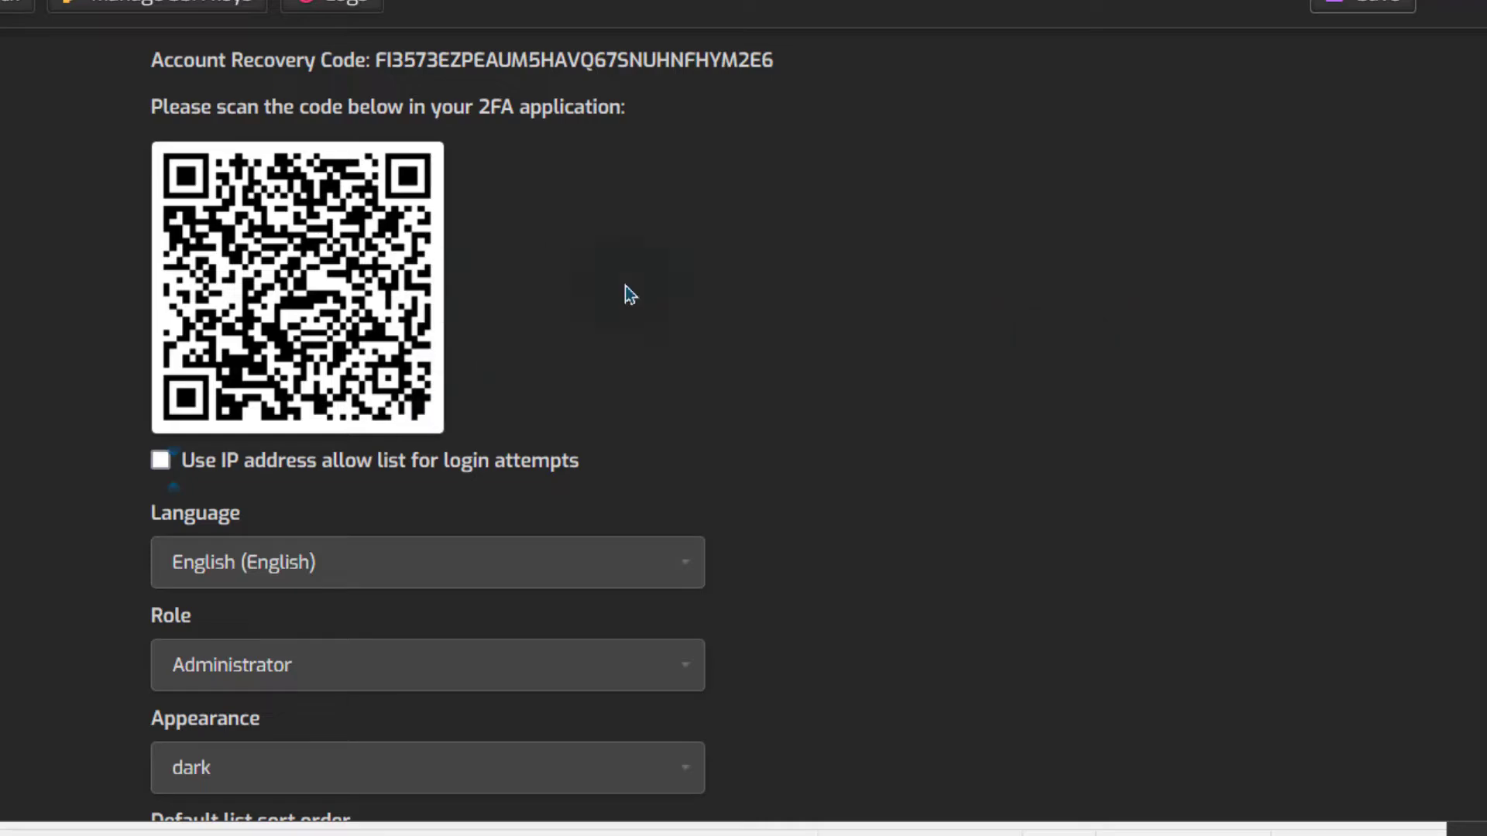
pyautogui.scroll(3)
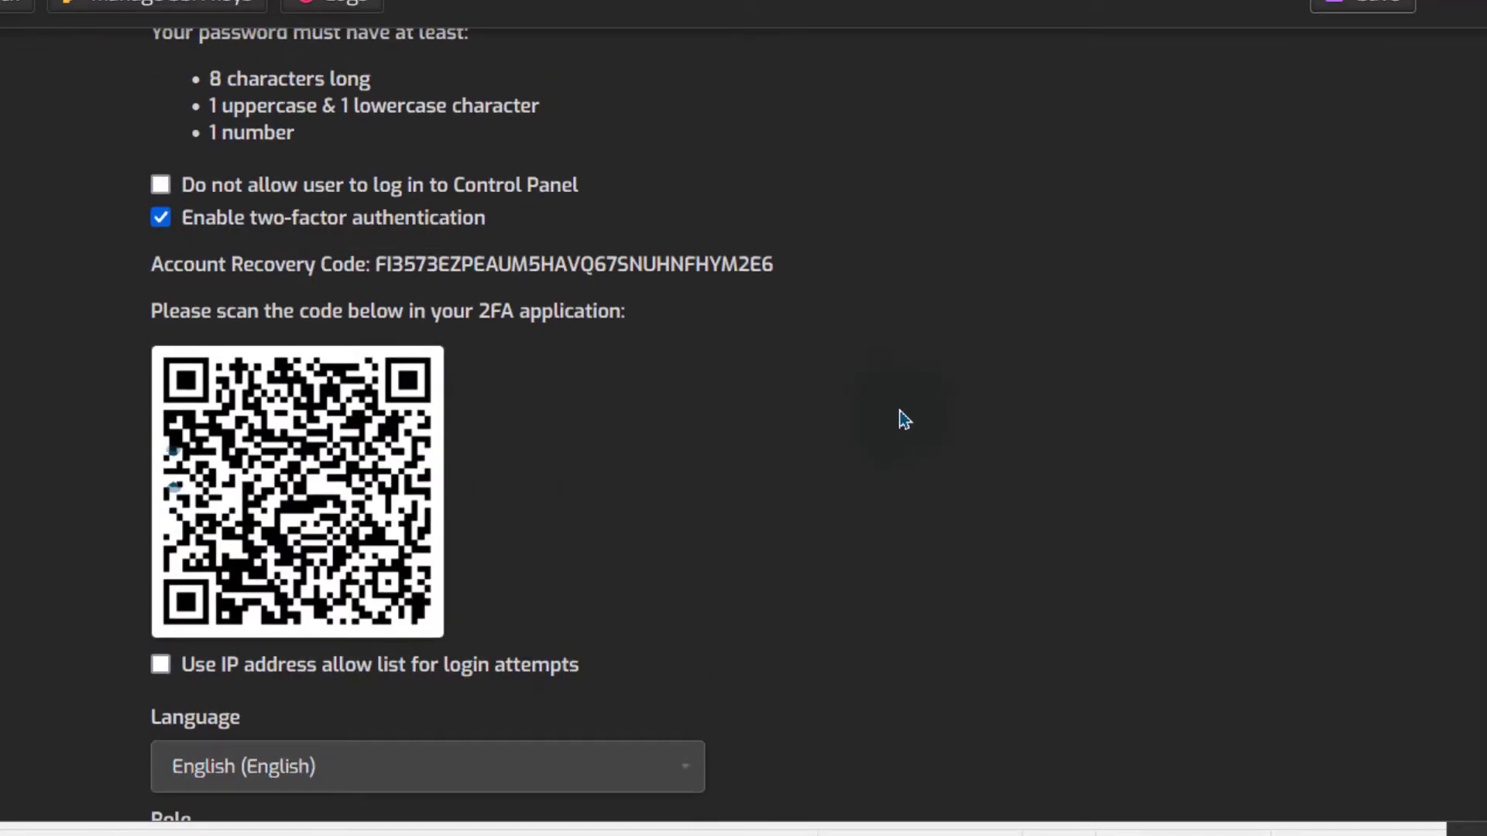
pyautogui.scroll(-3)
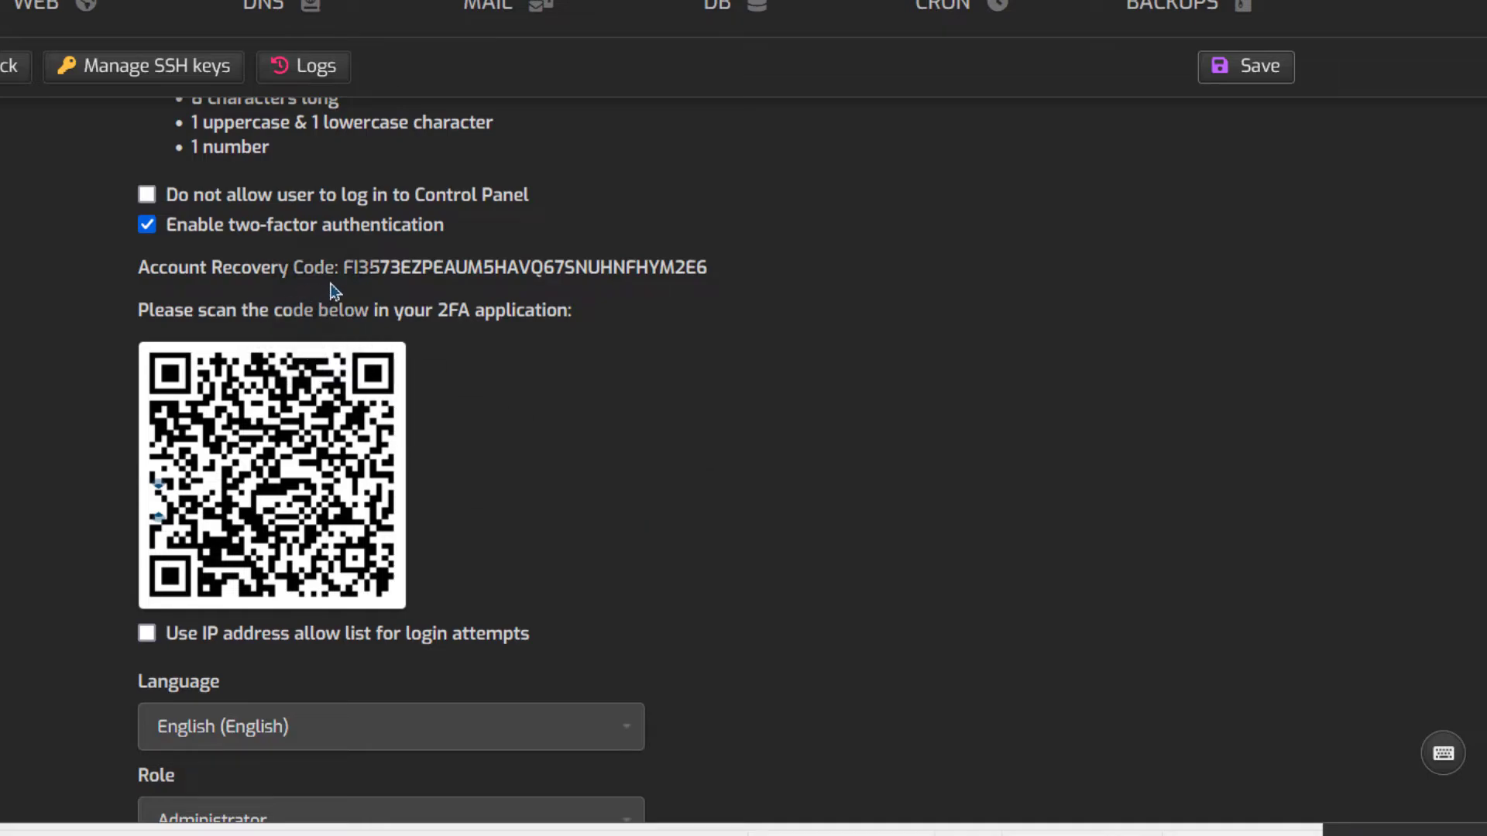
# Select the account recovery code text, then scroll toward the Advanced Options button
pyautogui.moveTo(350, 267); pyautogui.dragTo(705, 267)
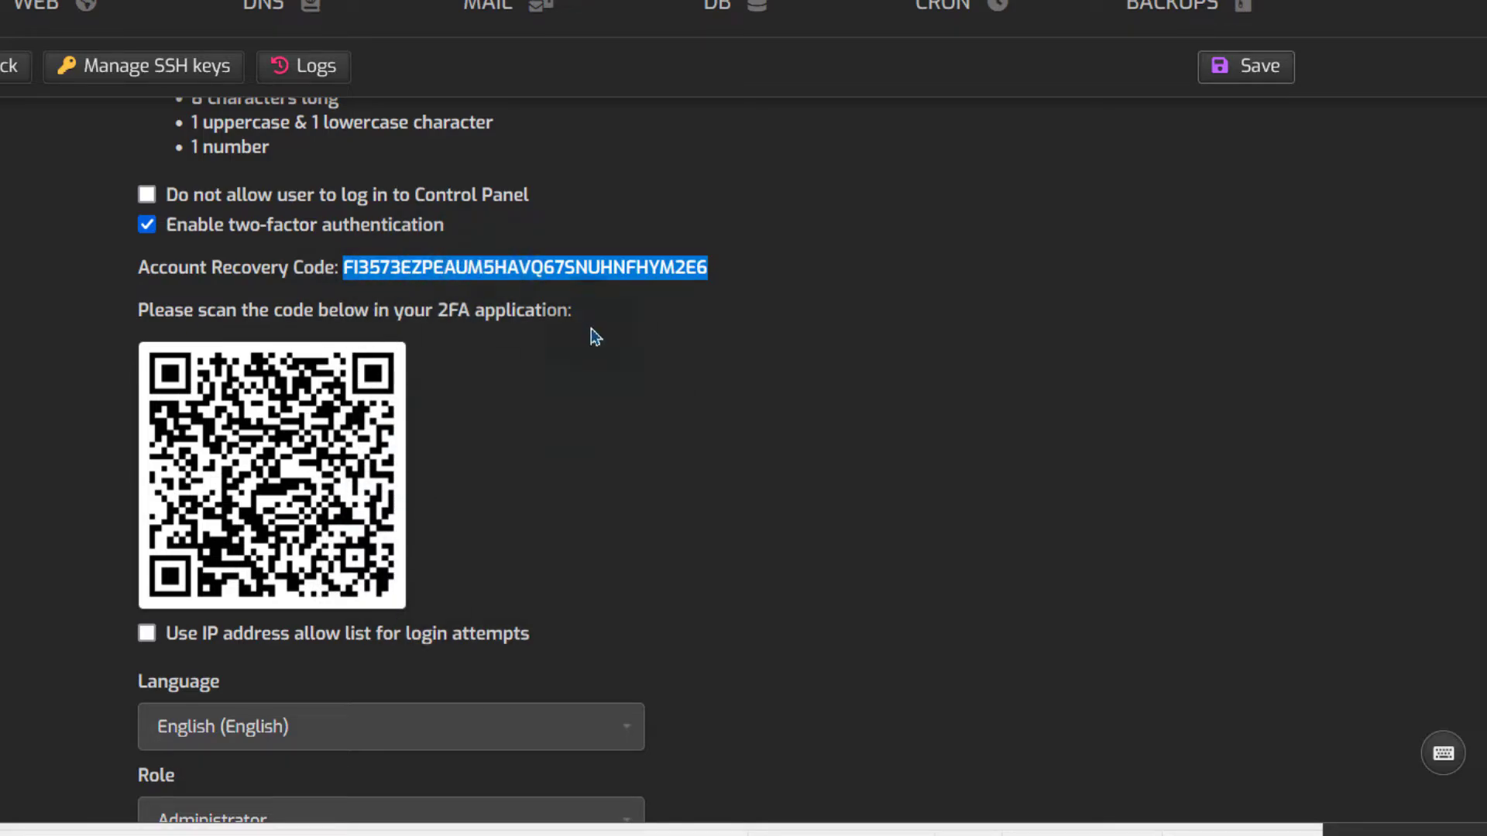
pyautogui.scroll(-3)
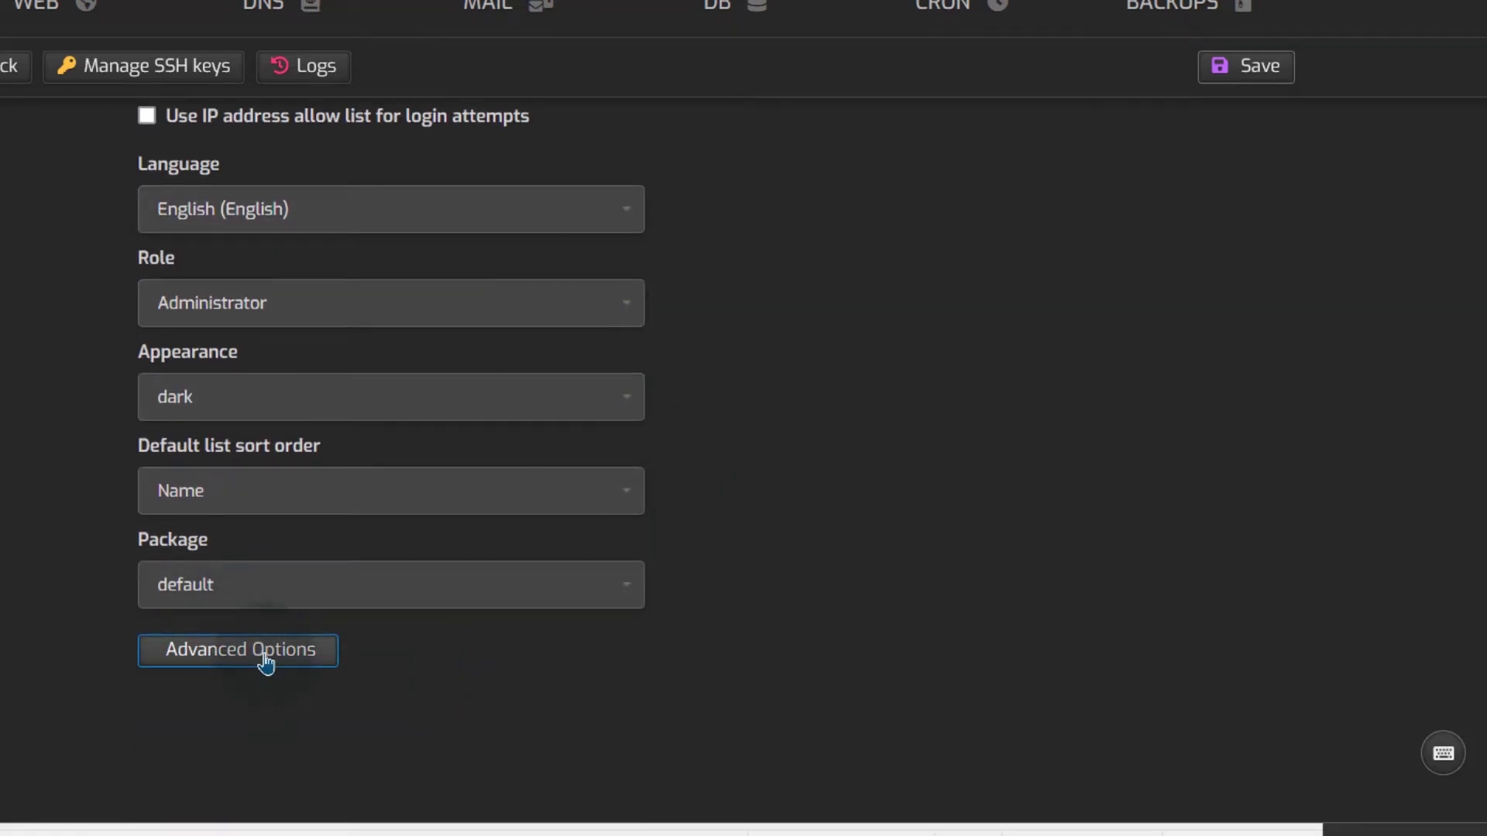
# Show Advanced Options, keeping SSH access nologin and PHP CLI version 8.0
pyautogui.click(238, 651)
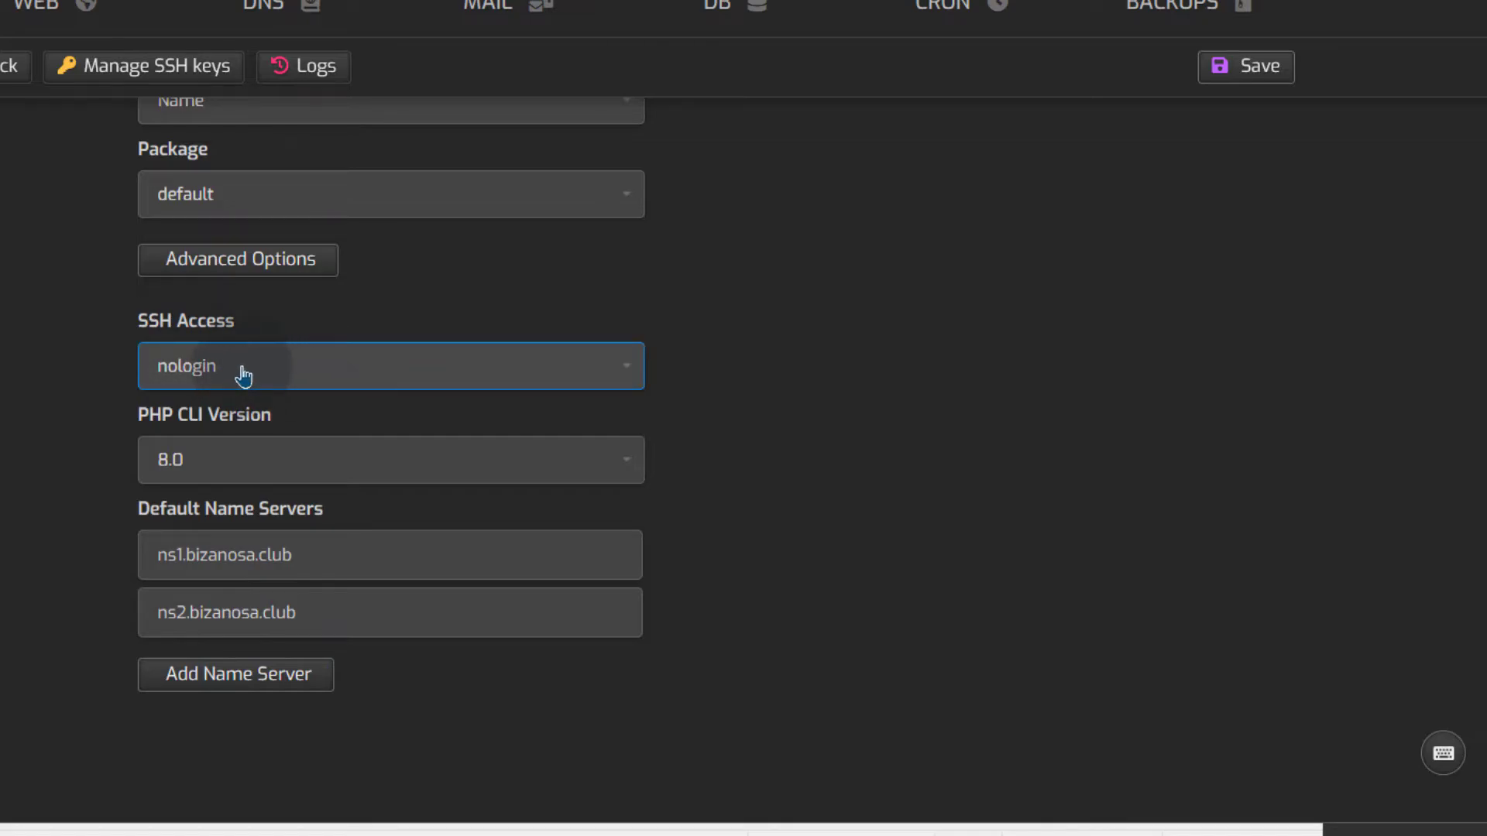
pyautogui.click(389, 366)
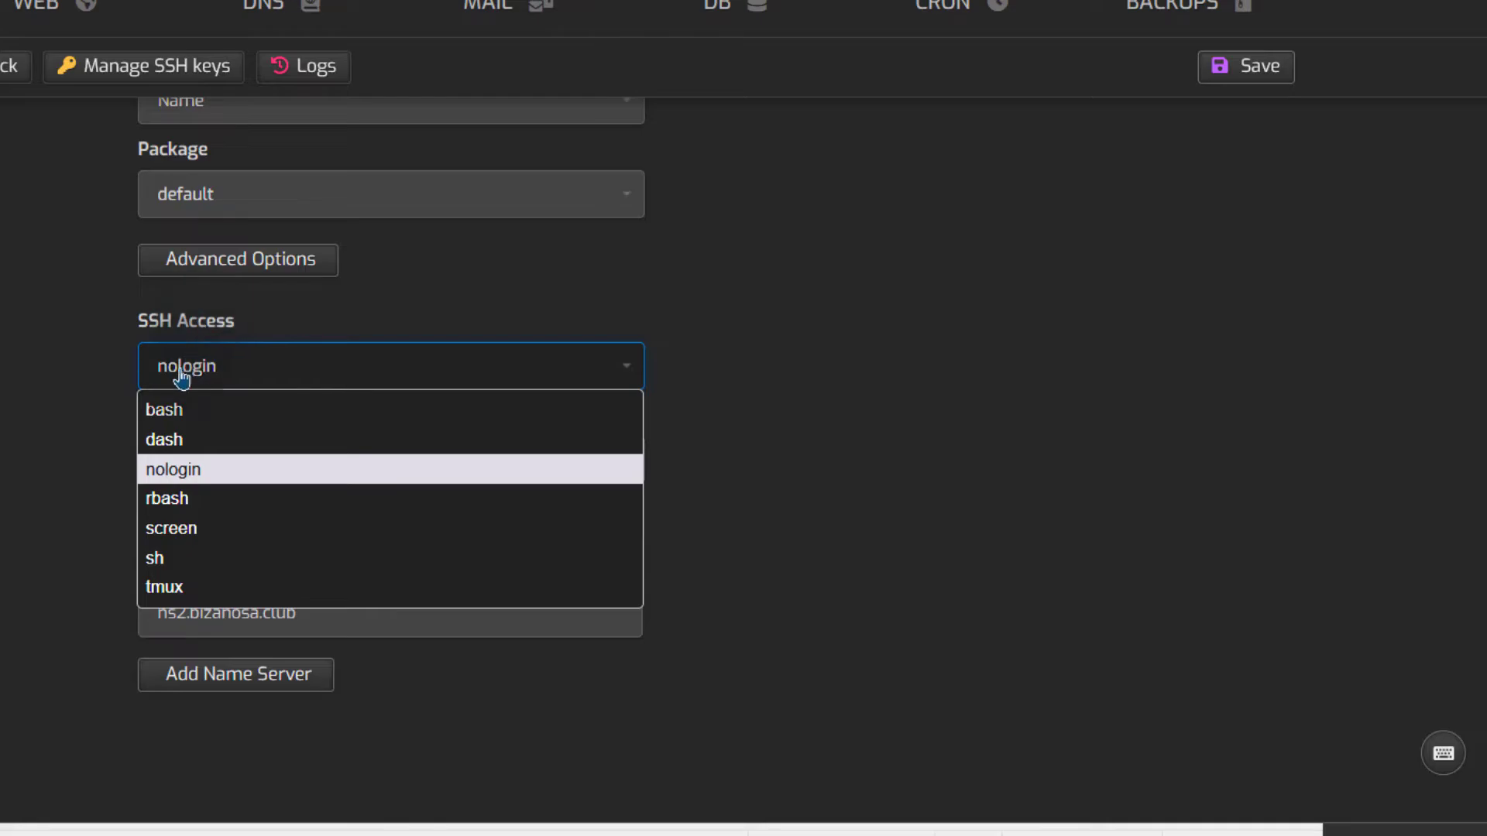
pyautogui.click(164, 409)
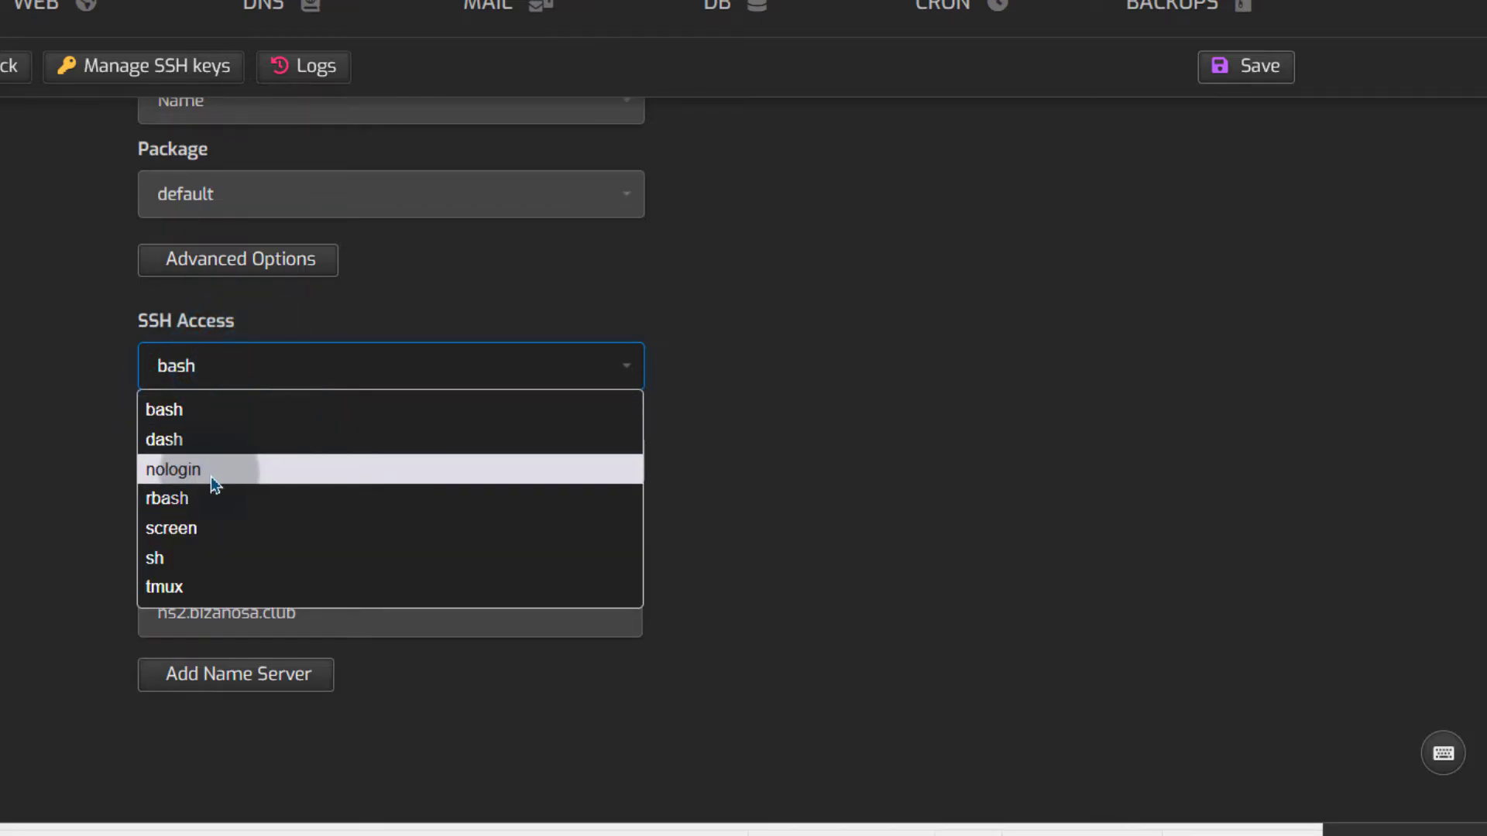
pyautogui.click(173, 469)
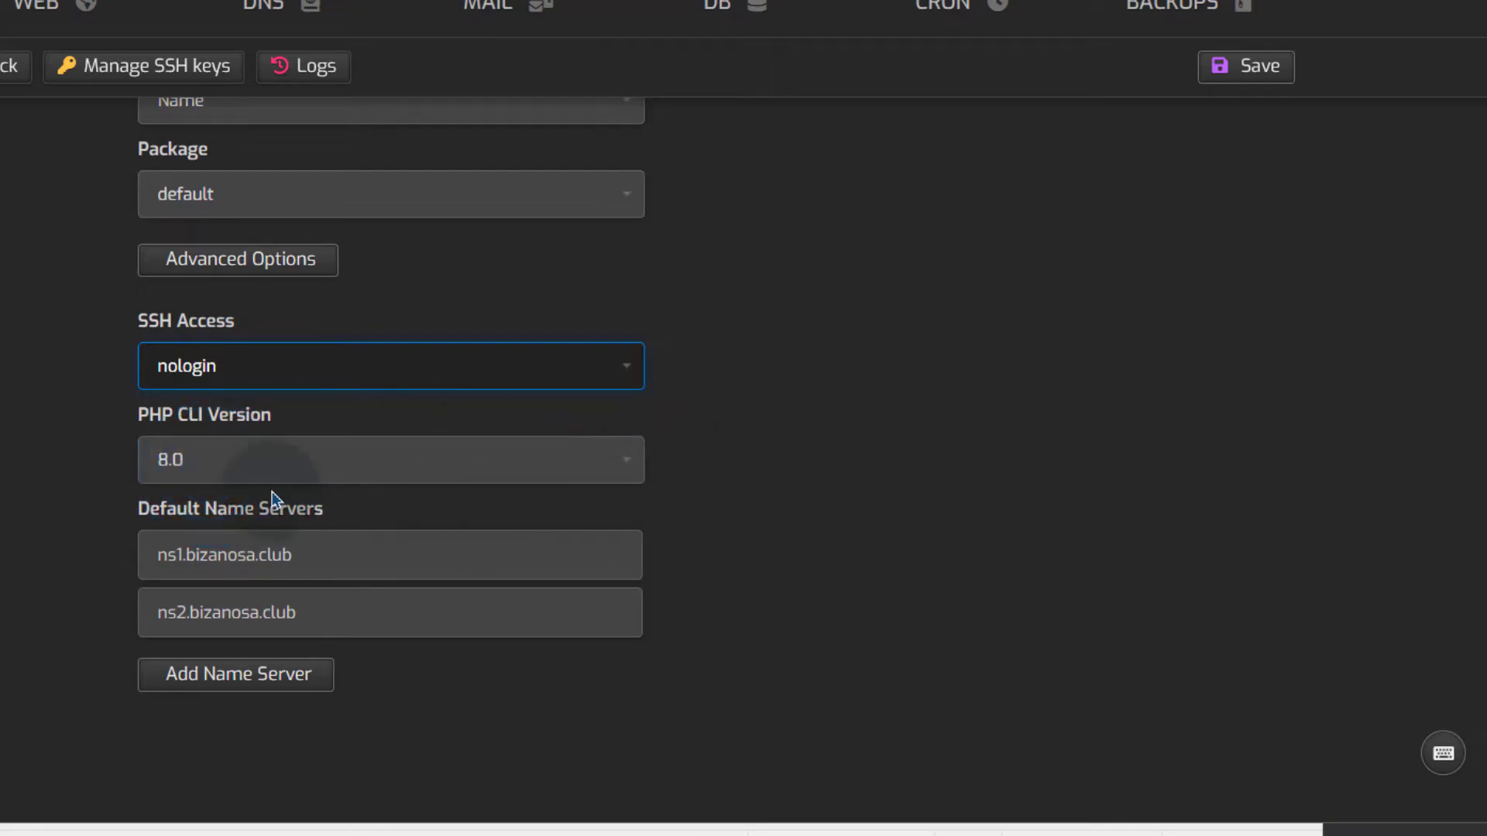
pyautogui.click(389, 460)
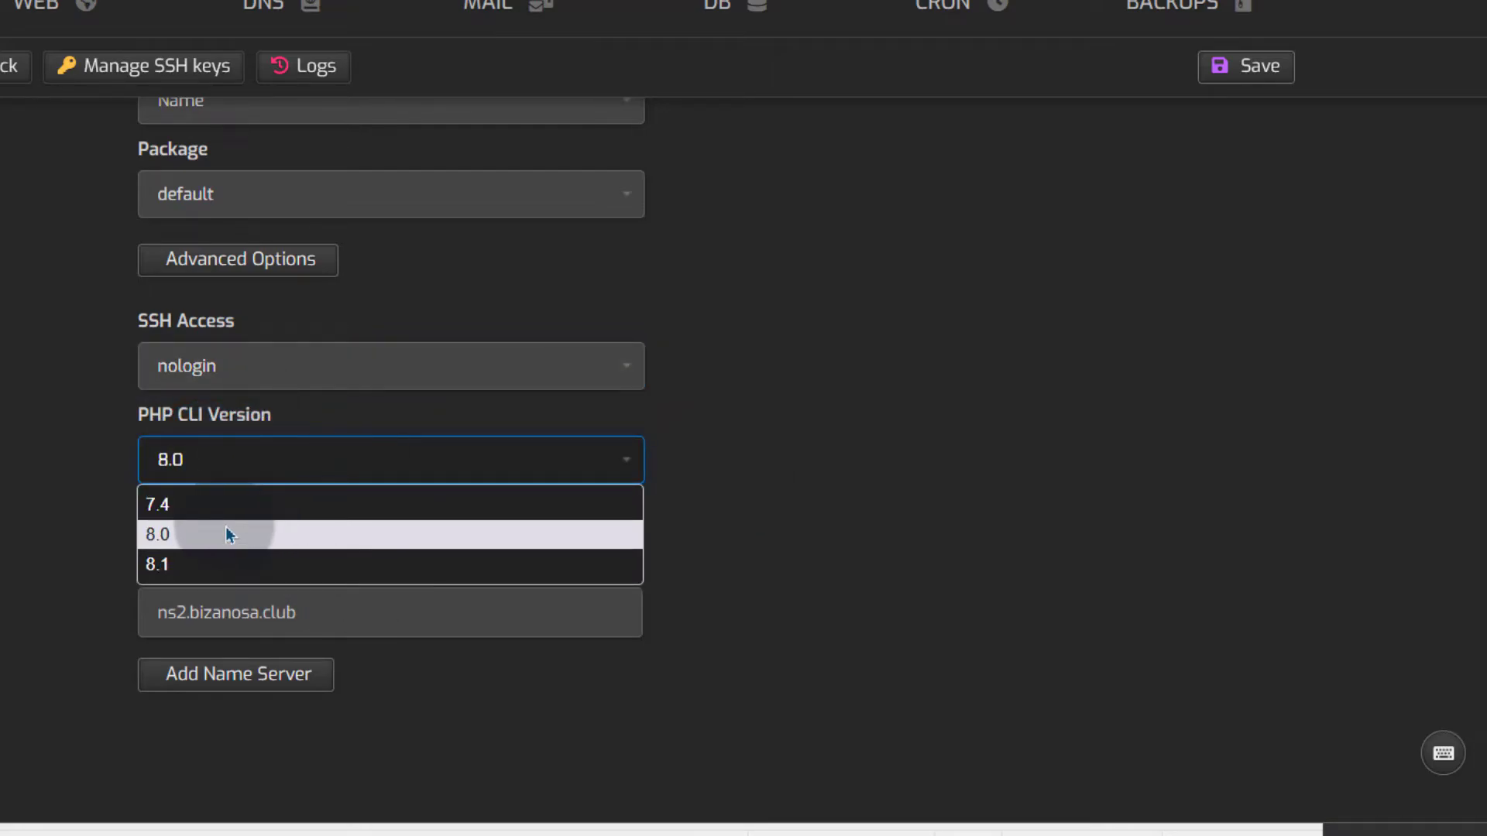
pyautogui.moveTo(332, 531)
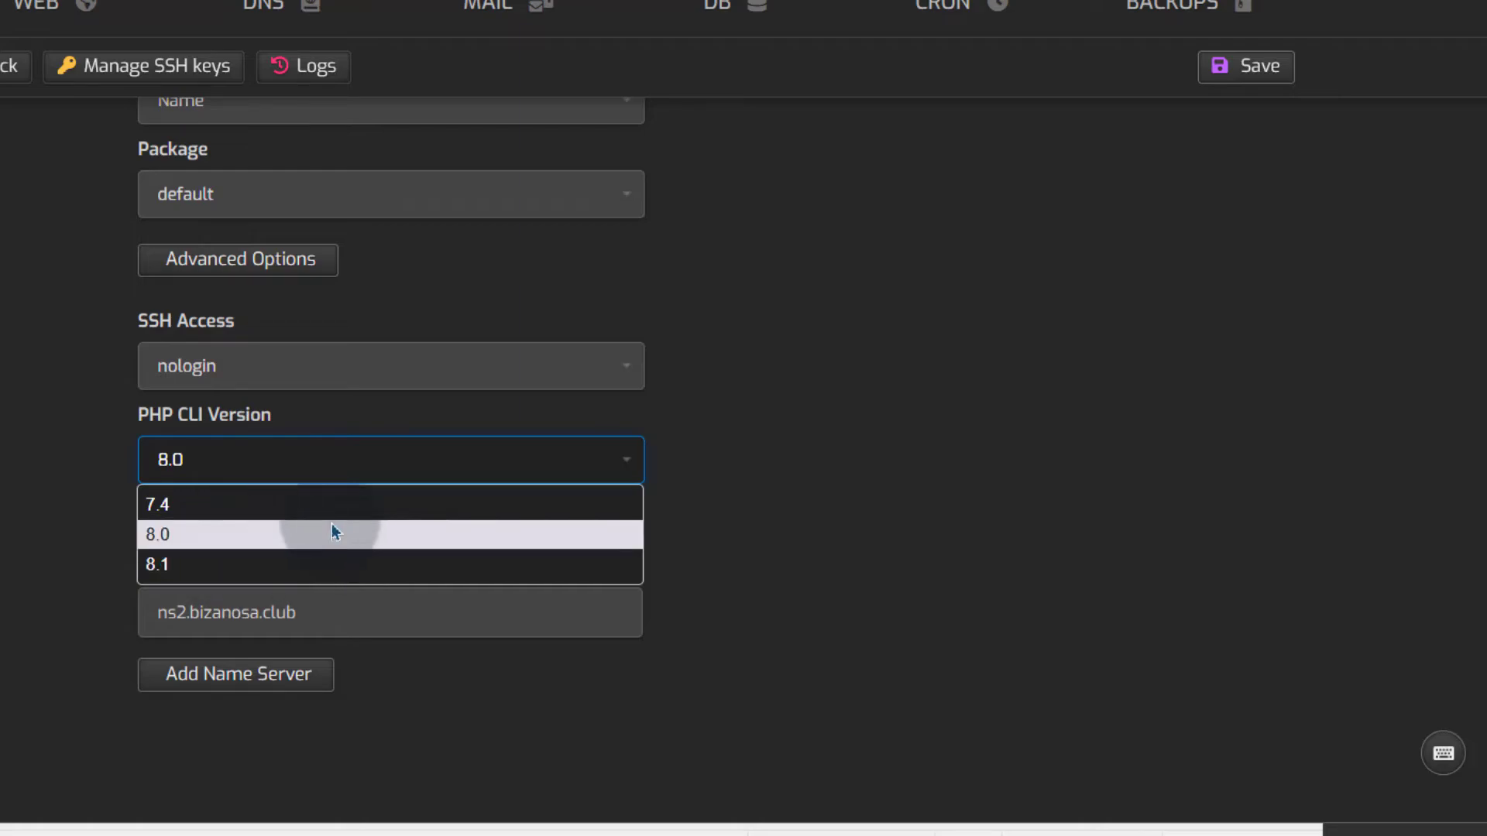
pyautogui.click(157, 533)
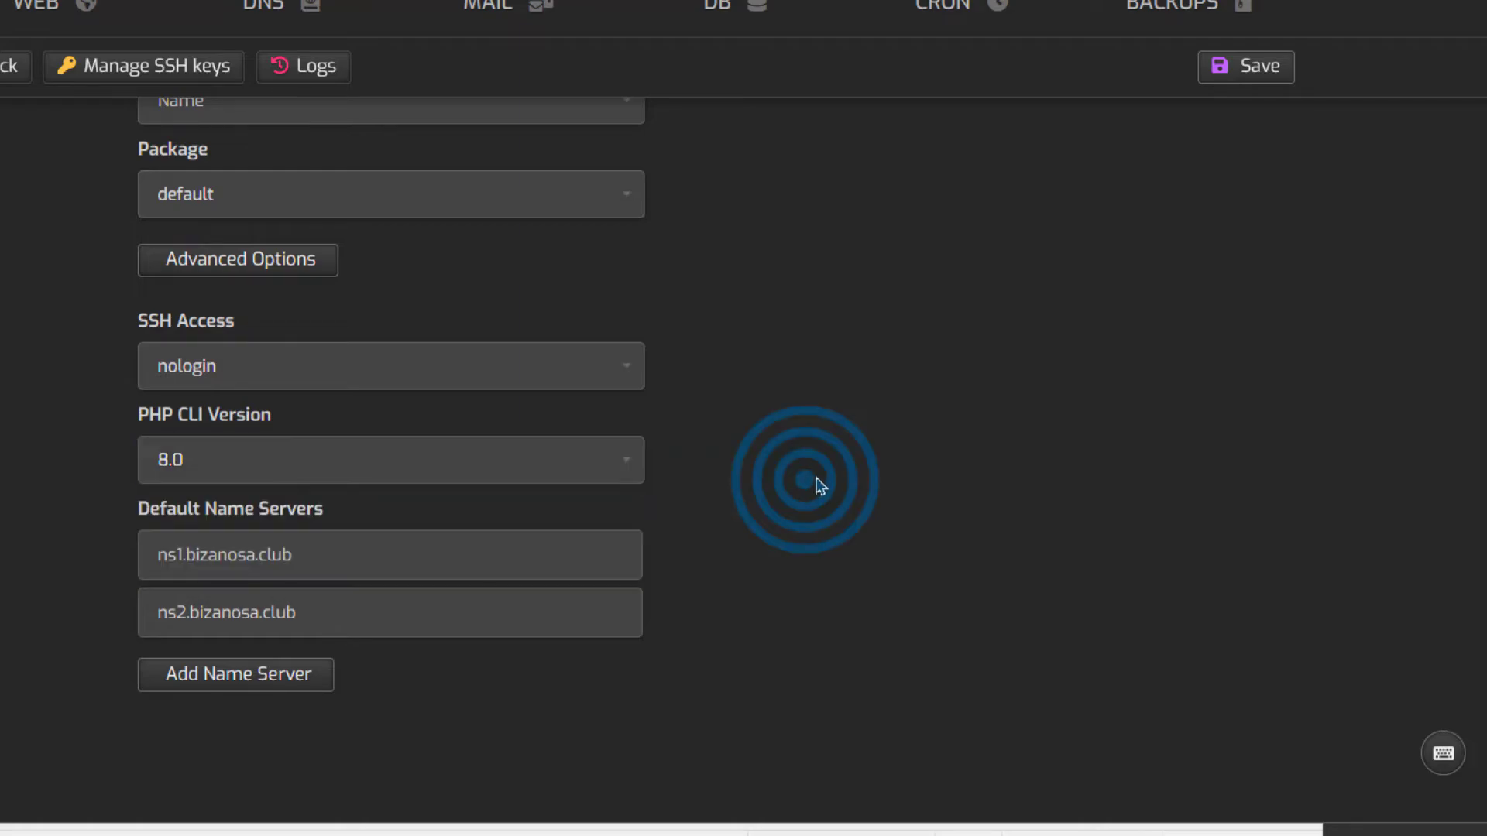
pyautogui.click(309, 555)
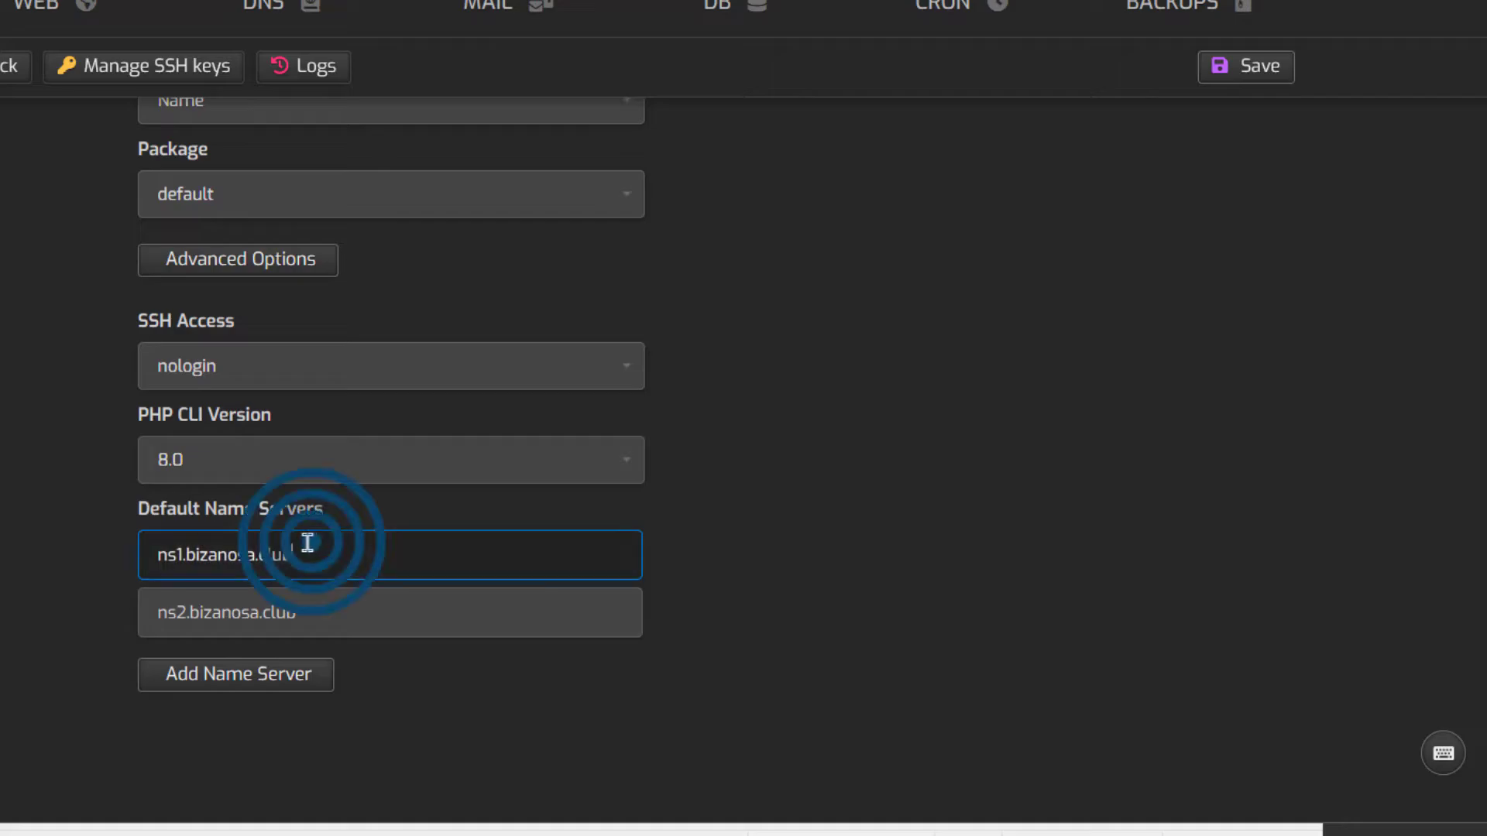
pyautogui.click(389, 612)
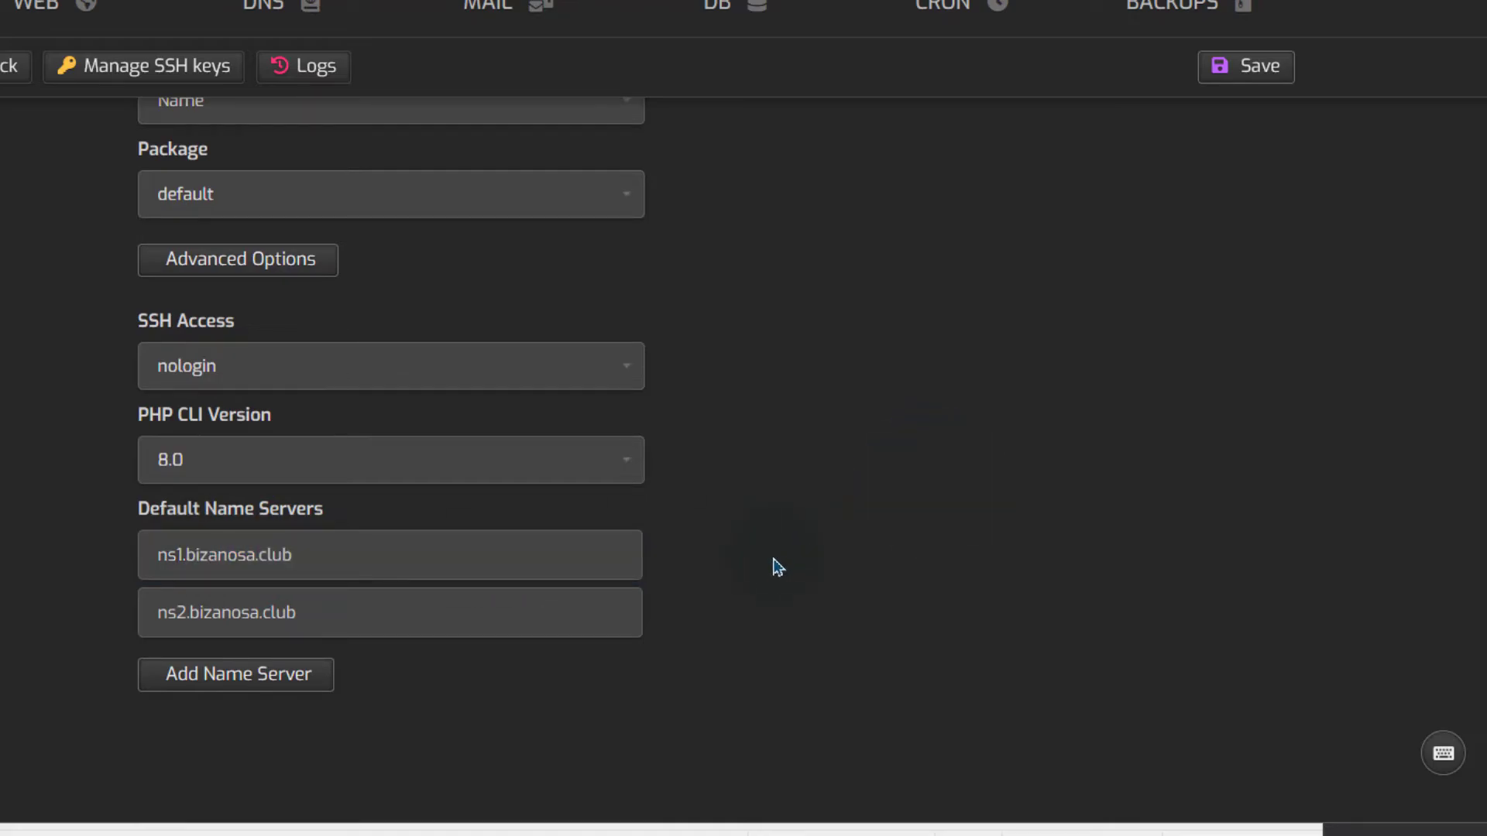
pyautogui.click(389, 612)
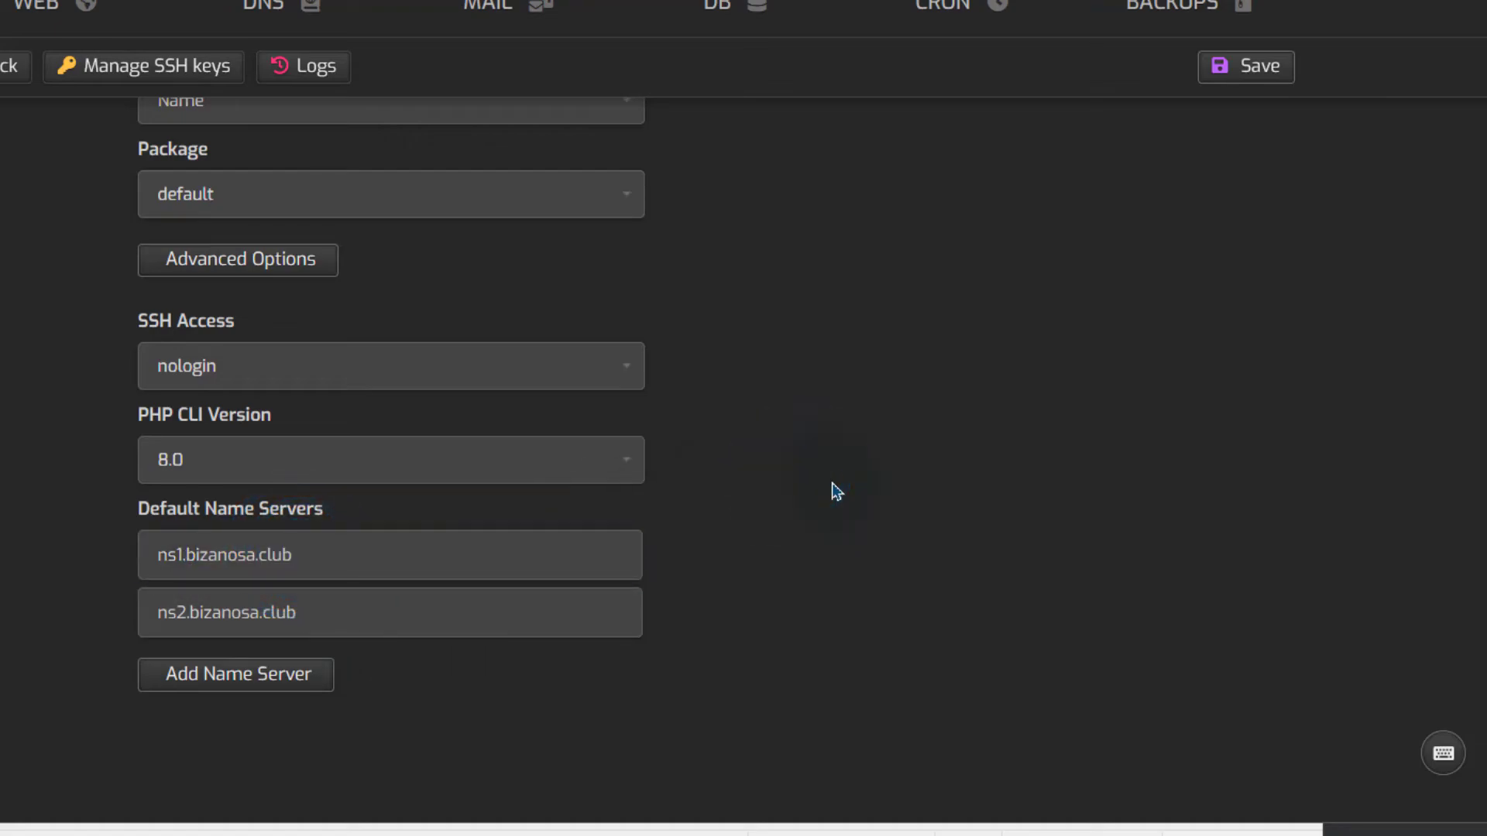
pyautogui.moveTo(683, 466)
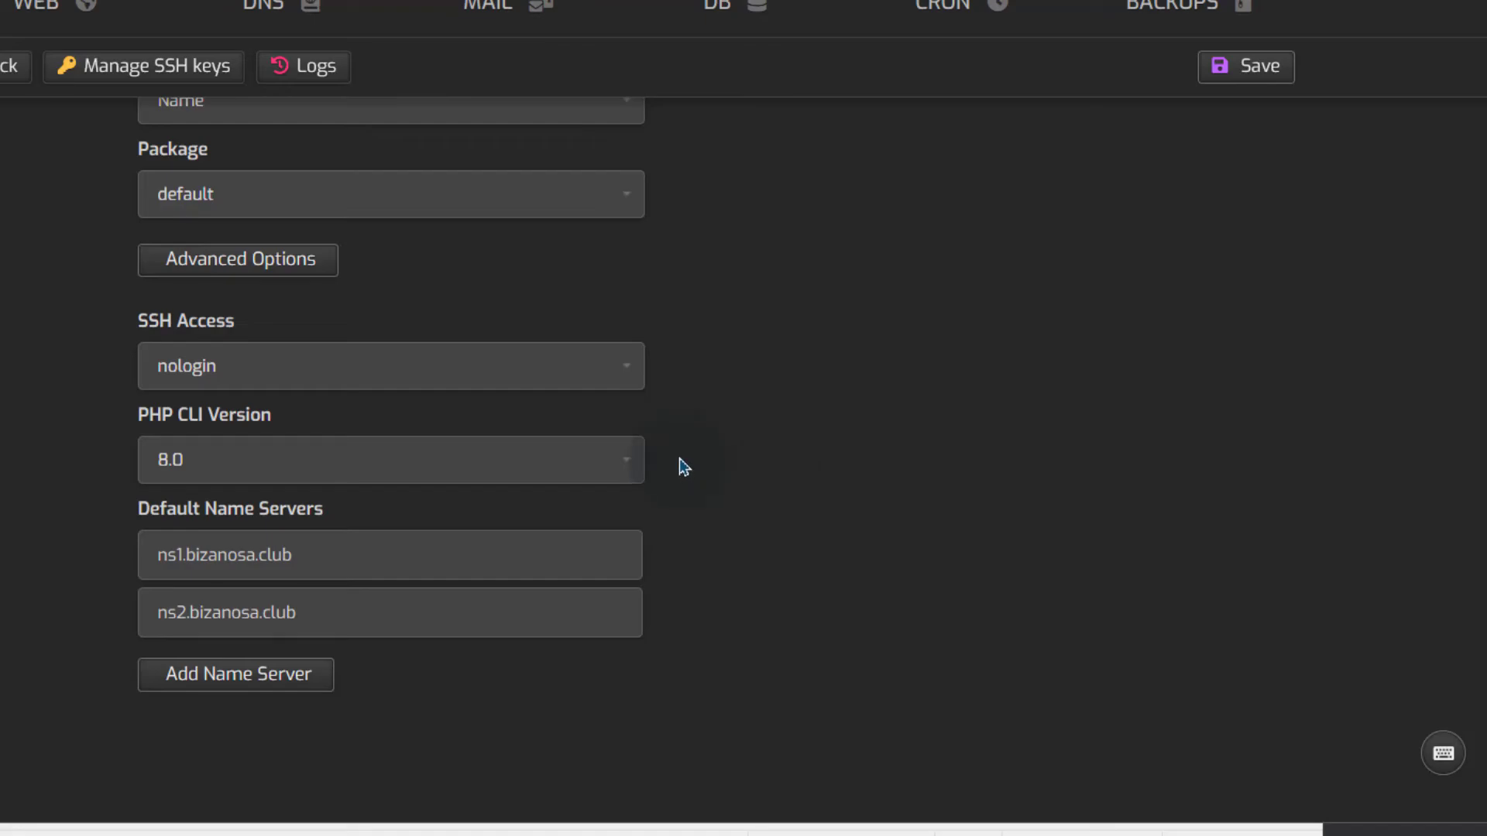
pyautogui.click(389, 554)
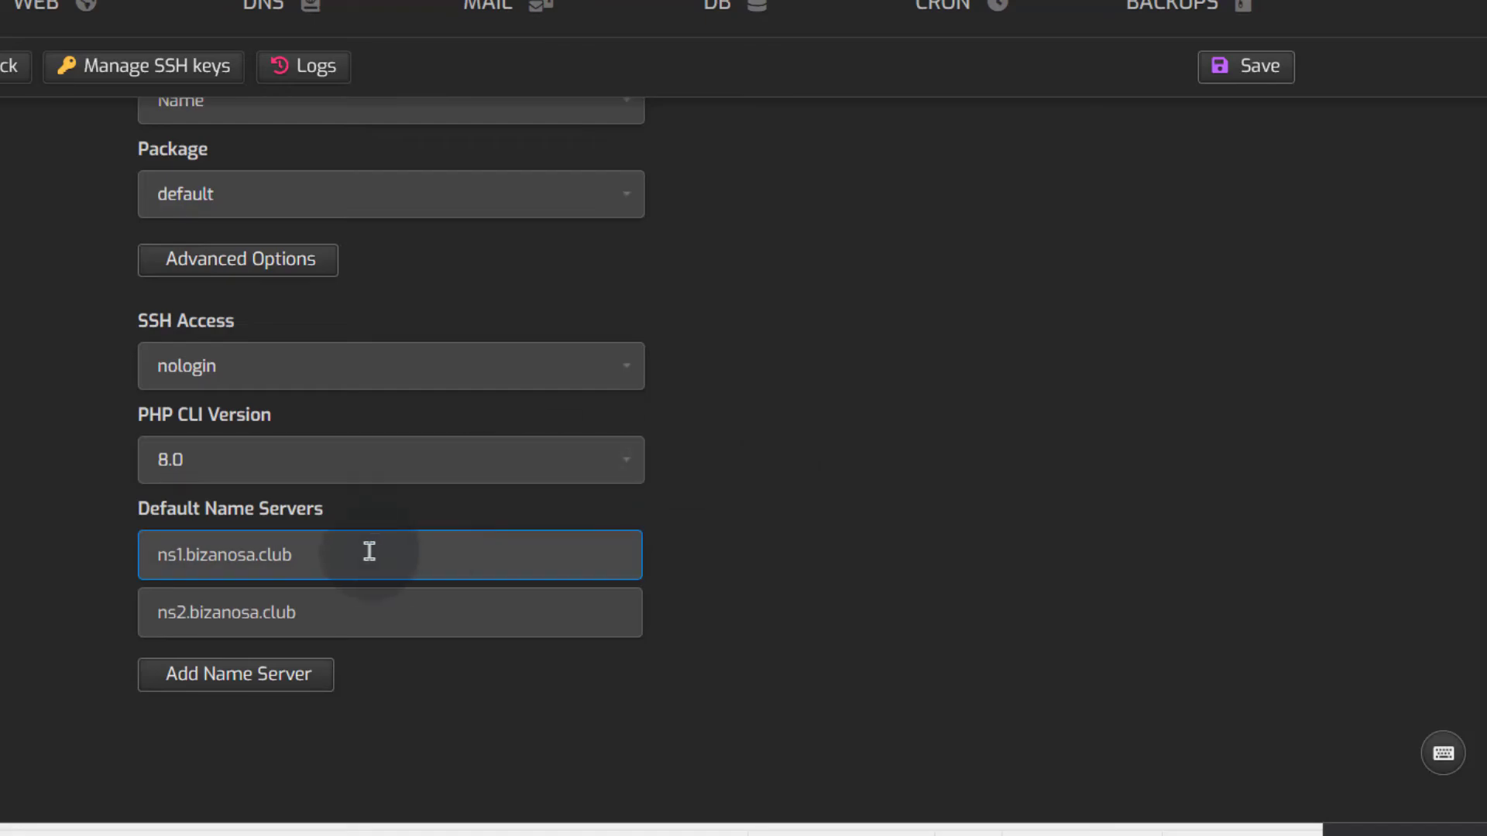
pyautogui.doubleClick(228, 554)
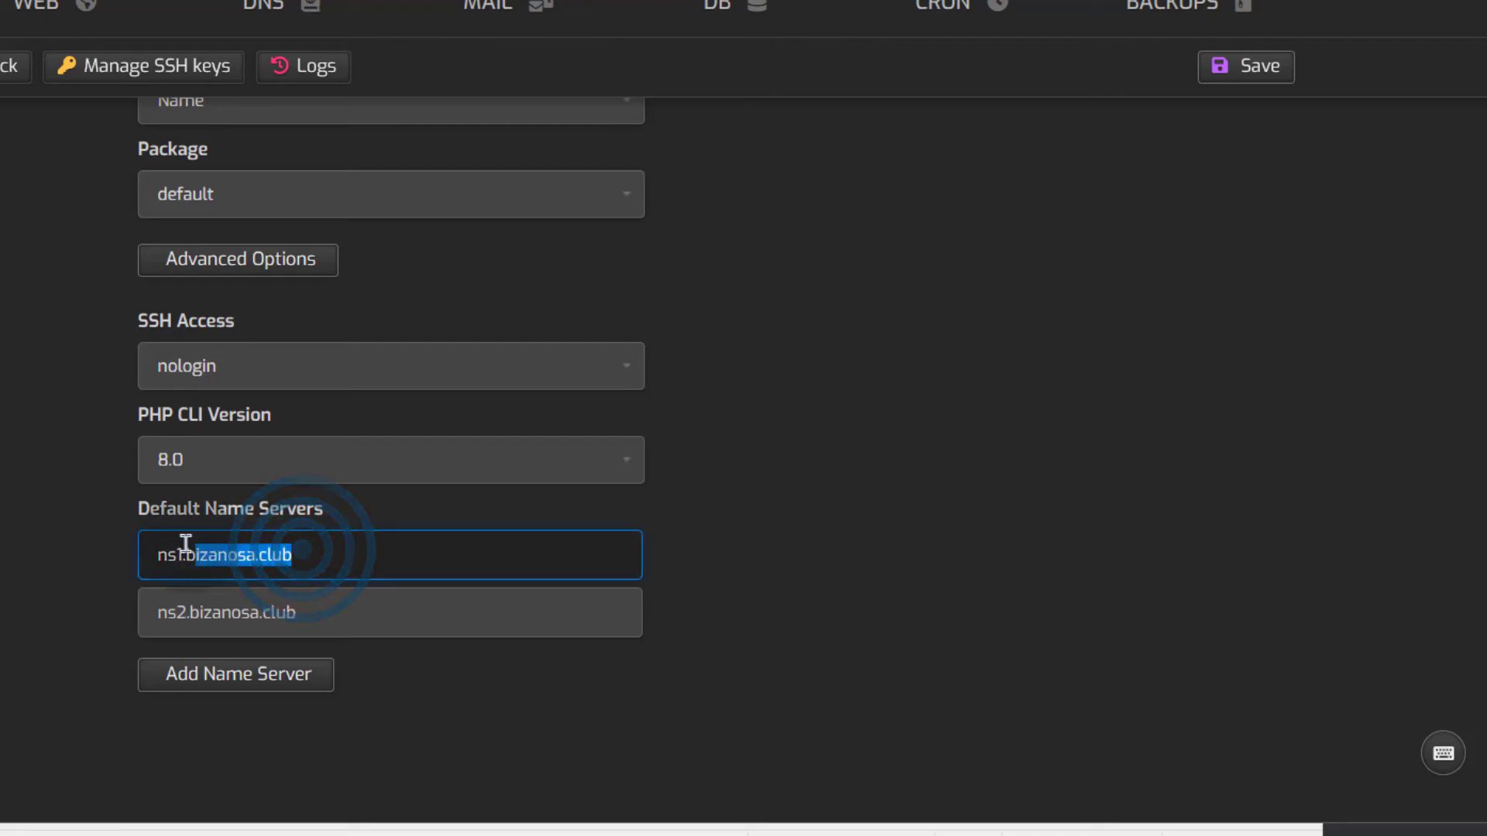
pyautogui.click(389, 612)
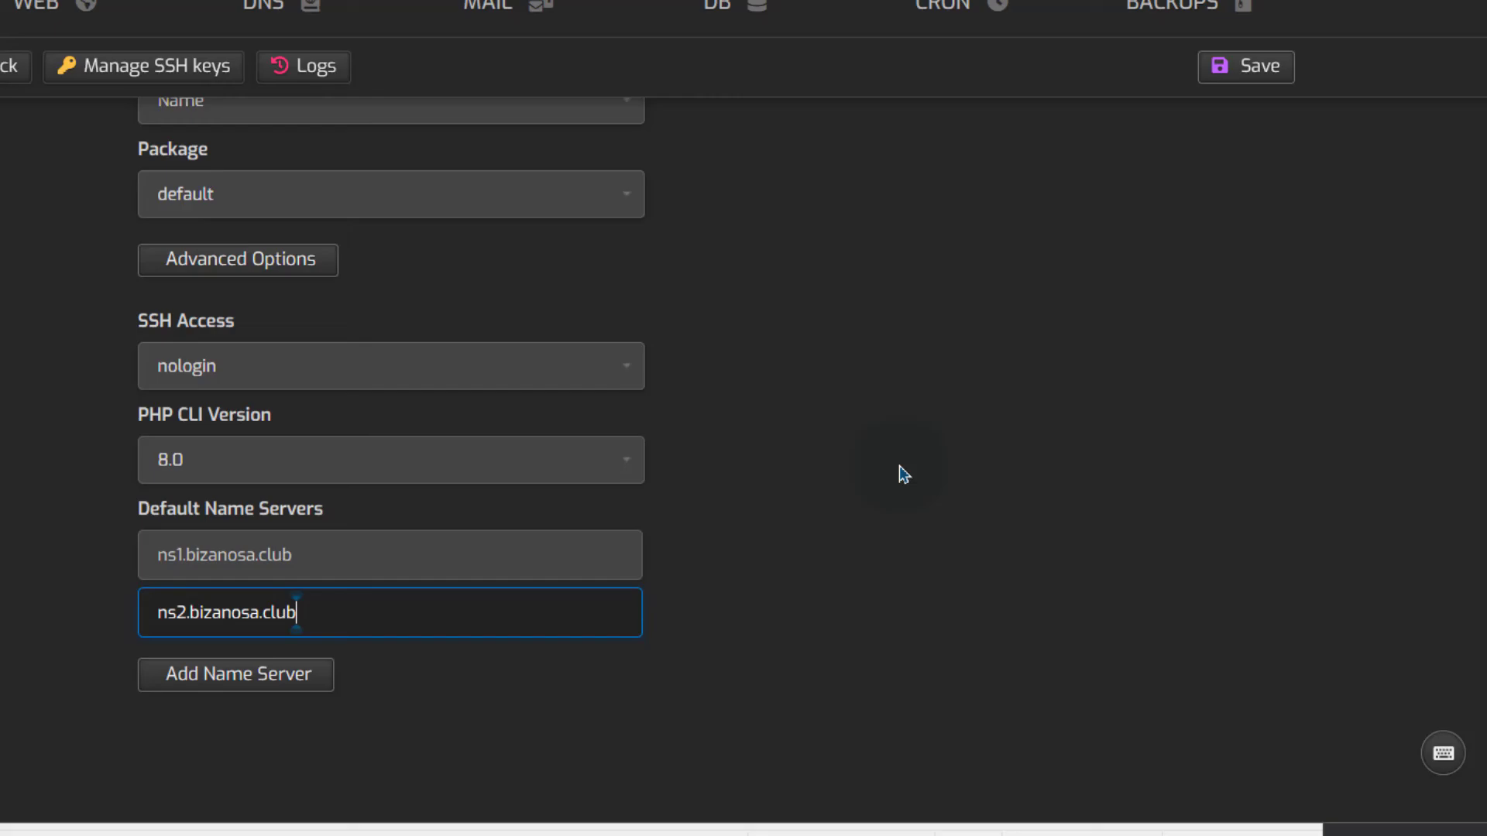
pyautogui.moveTo(737, 411)
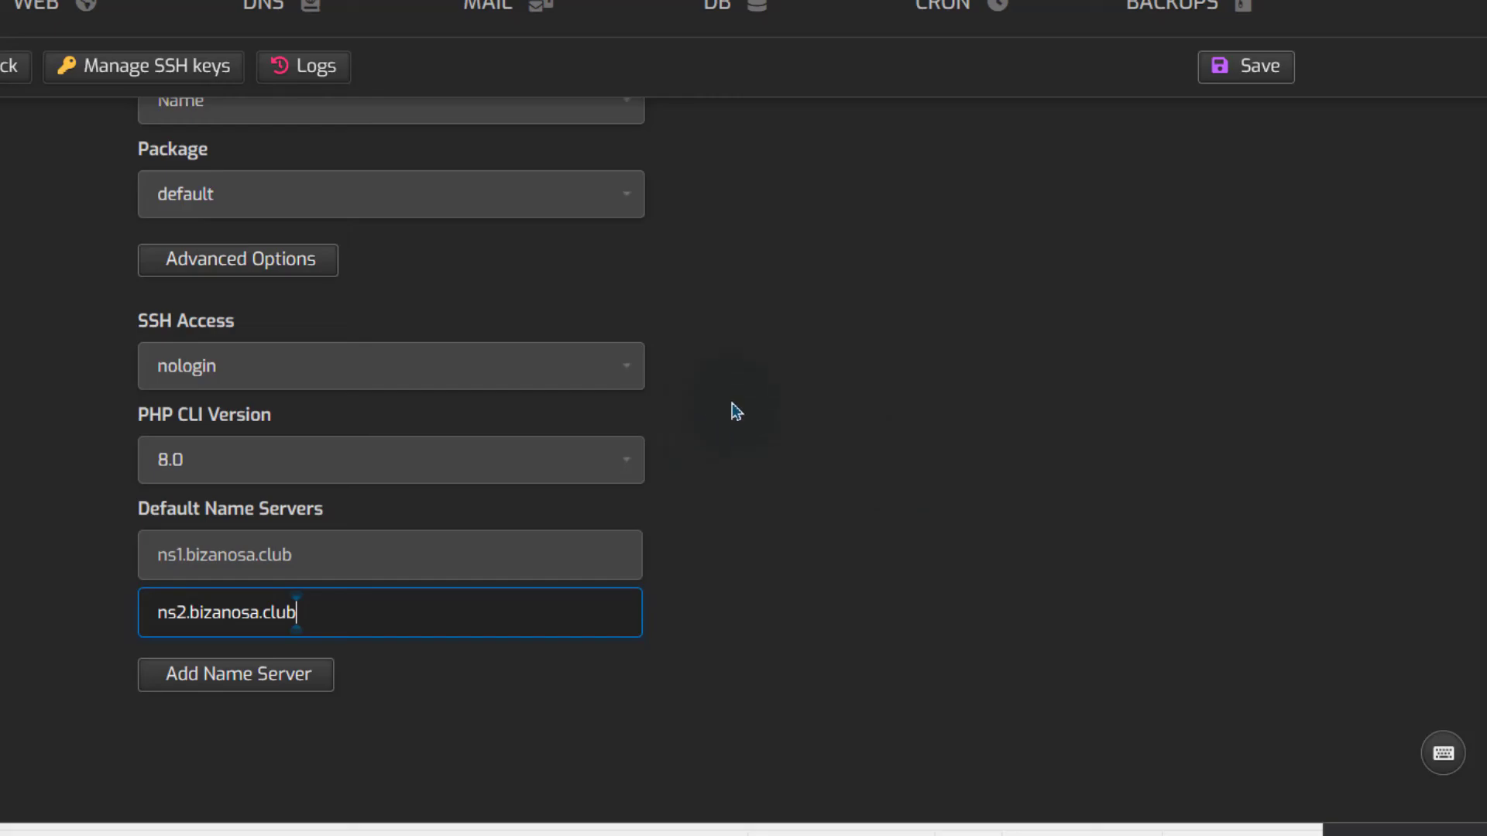
pyautogui.moveTo(738, 427)
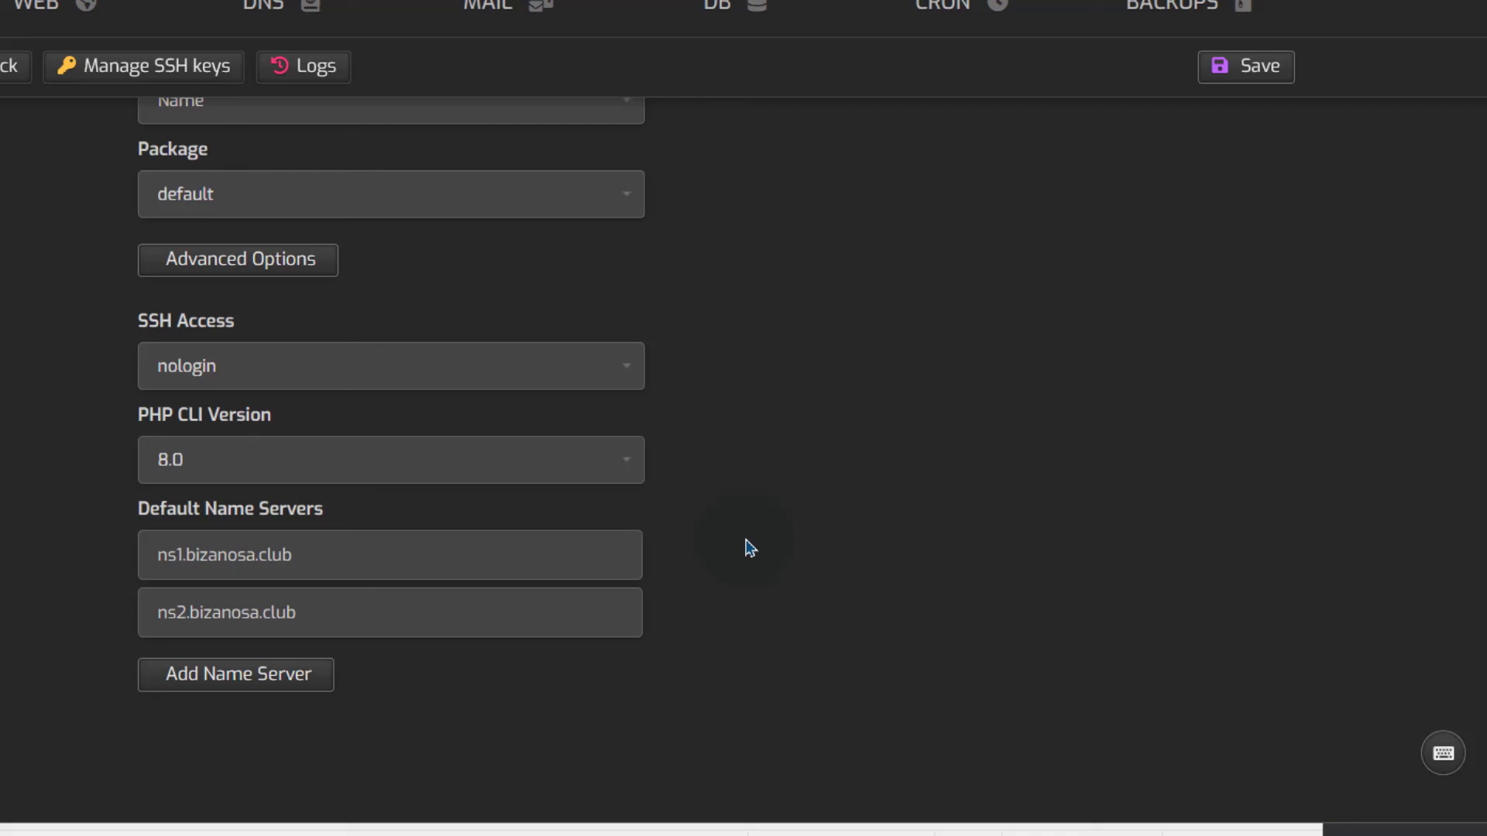
pyautogui.scroll(3)
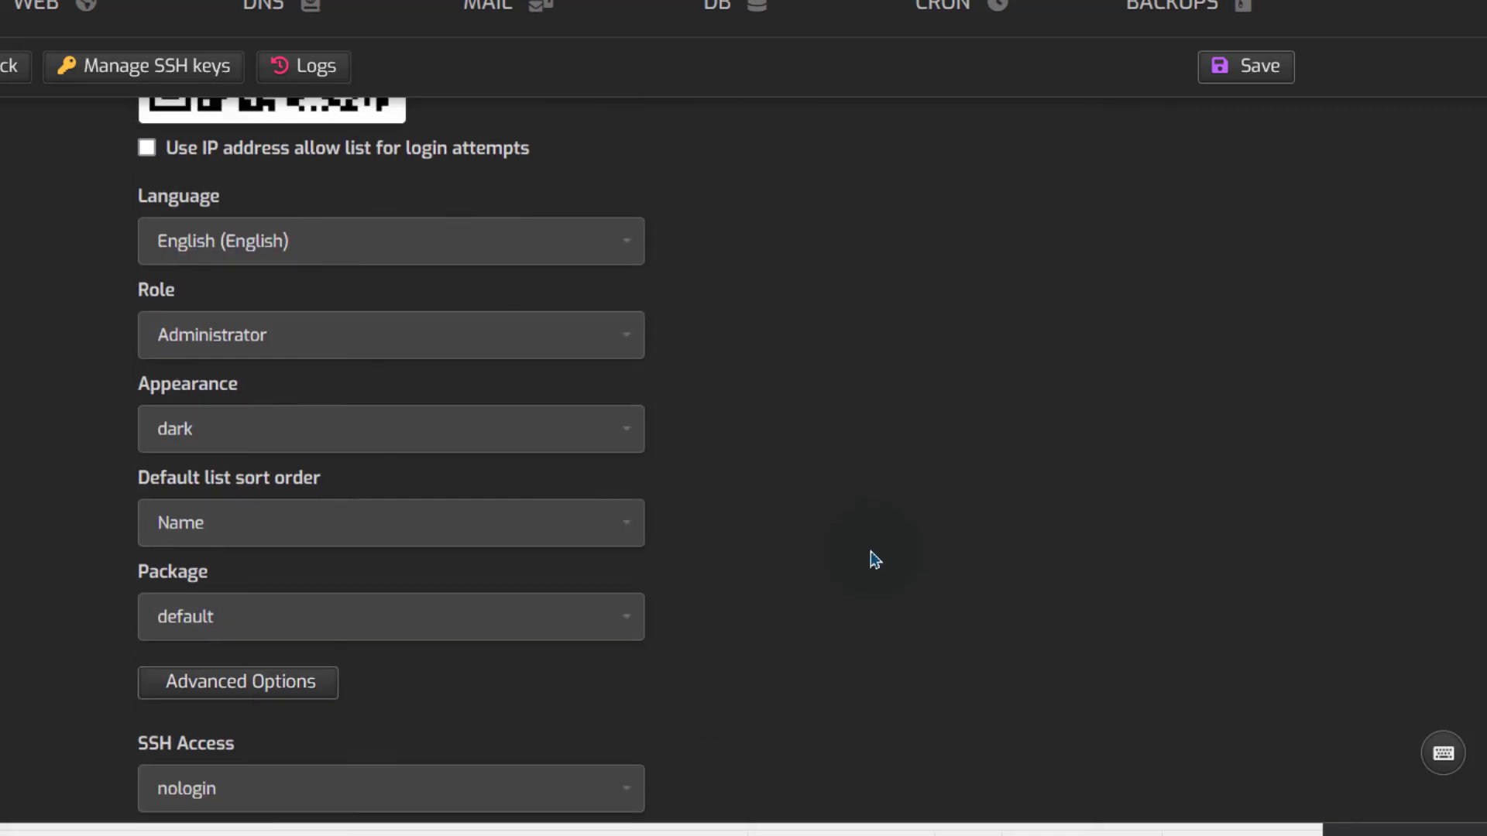